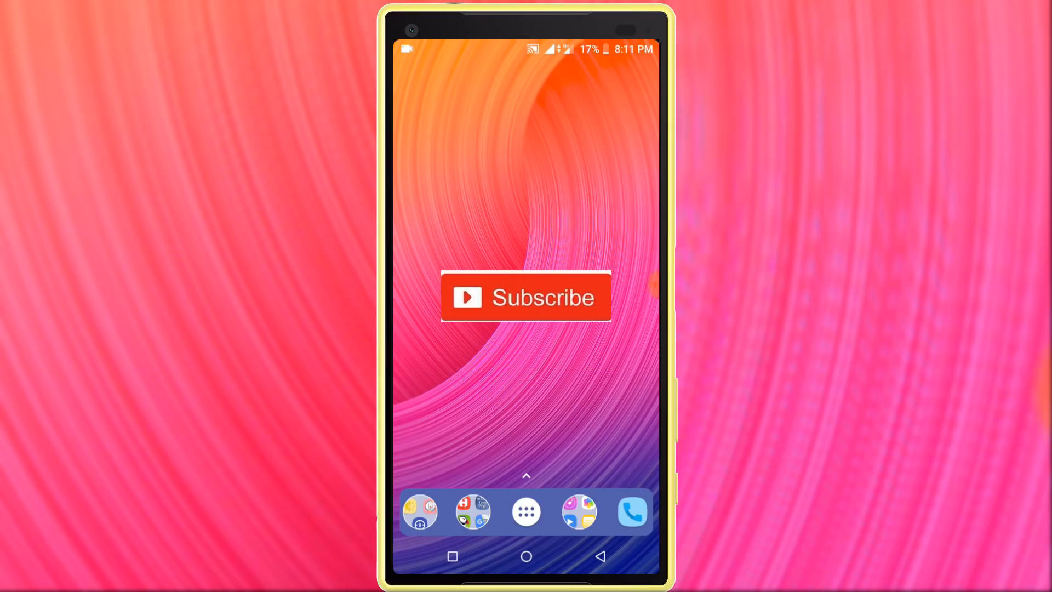
- Launch Google Play Store from the launcher's app drawer
left_click(526, 297)
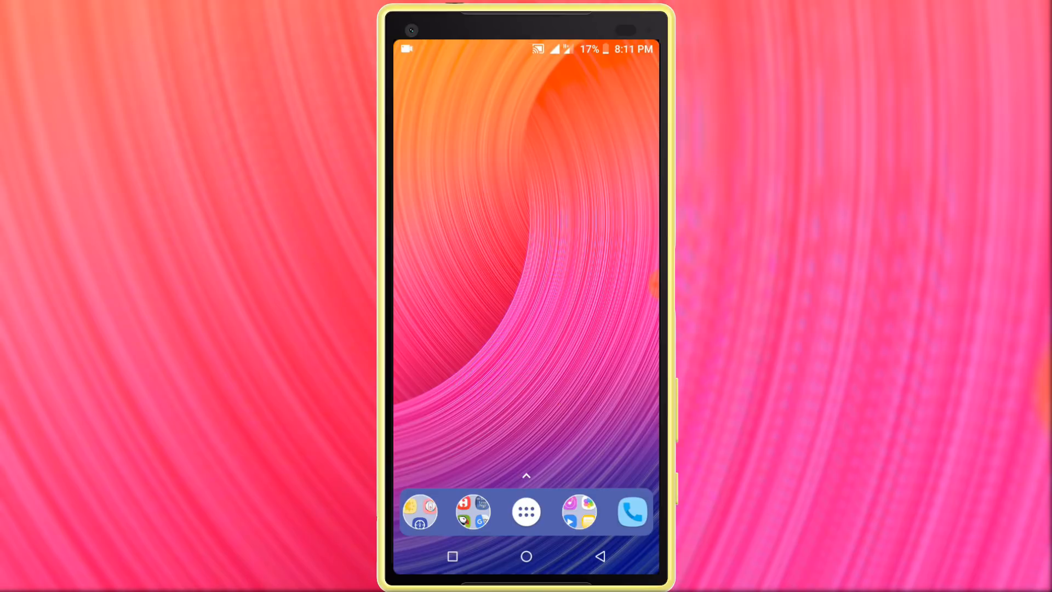
left_click(526, 512)
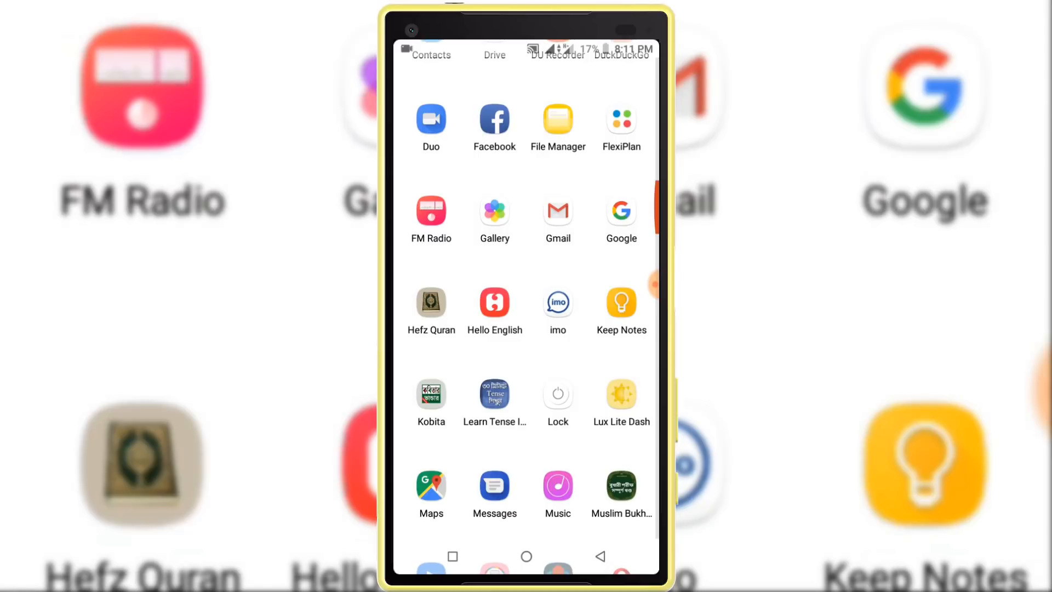
scroll("down", 3)
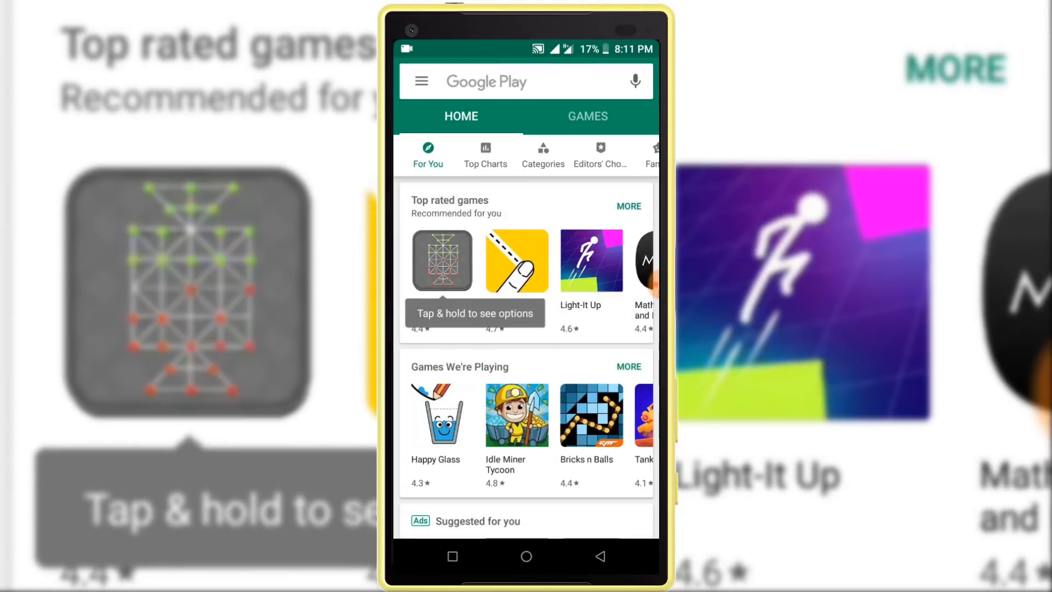
- Search Google Play for "bank of America" and return to the app drawer
left_click(524, 81)
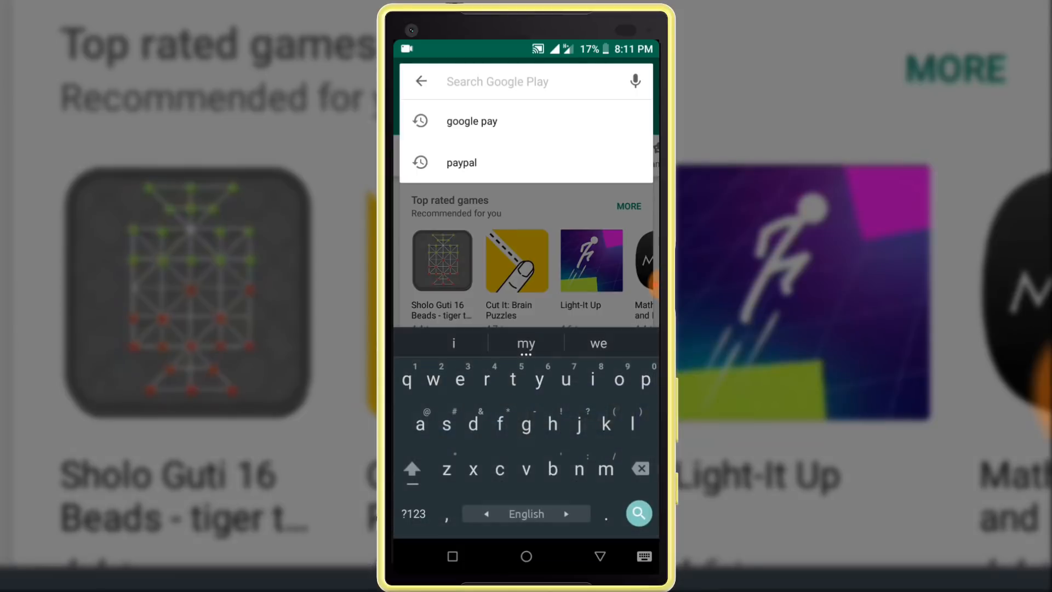
type("bank of America")
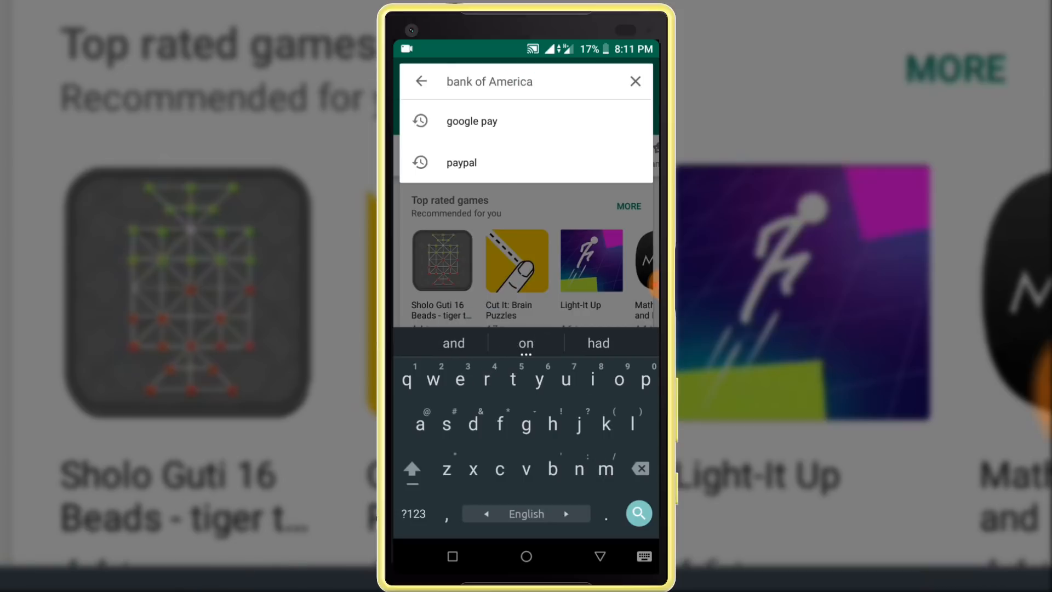
left_click(638, 513)
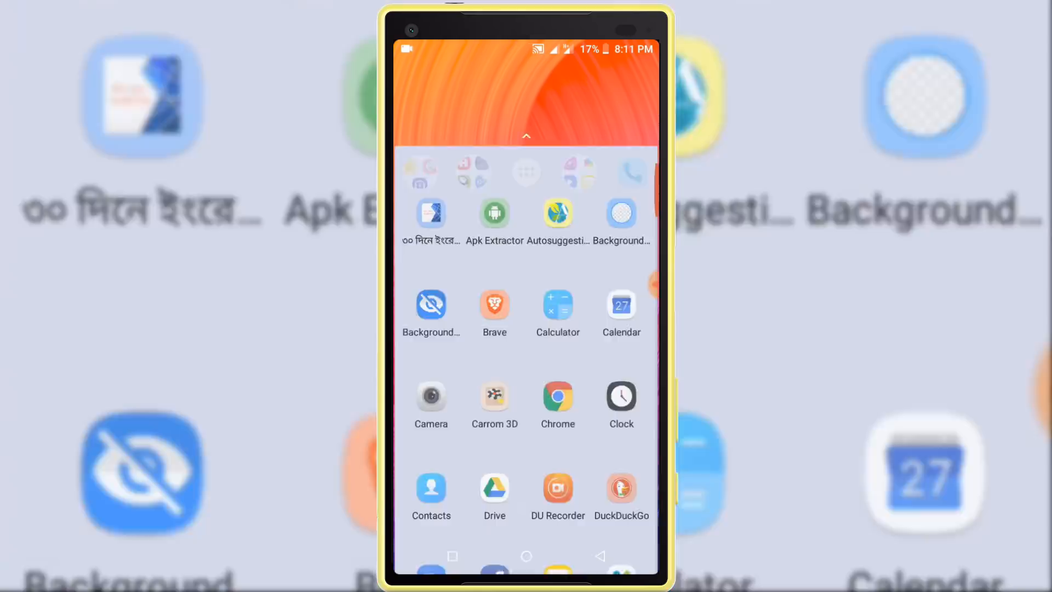
- Use Chrome to reach the Bank of America Mobile Banking Play page, marked unavailable in this country
left_click(558, 396)
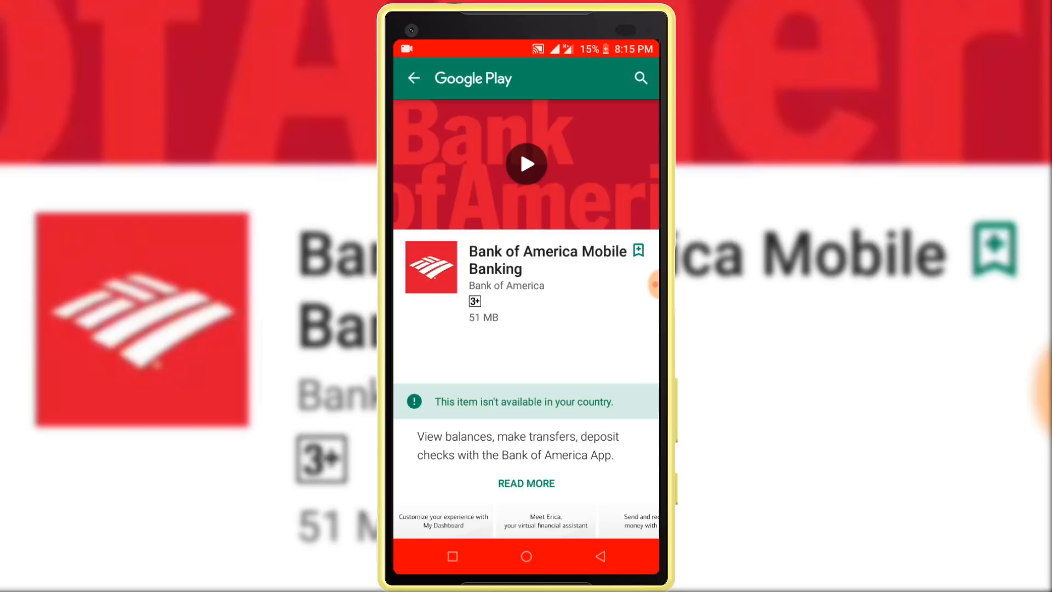
- Search Google Play for "turbo vpn" and open the Turbo VPN app page
left_click(640, 77)
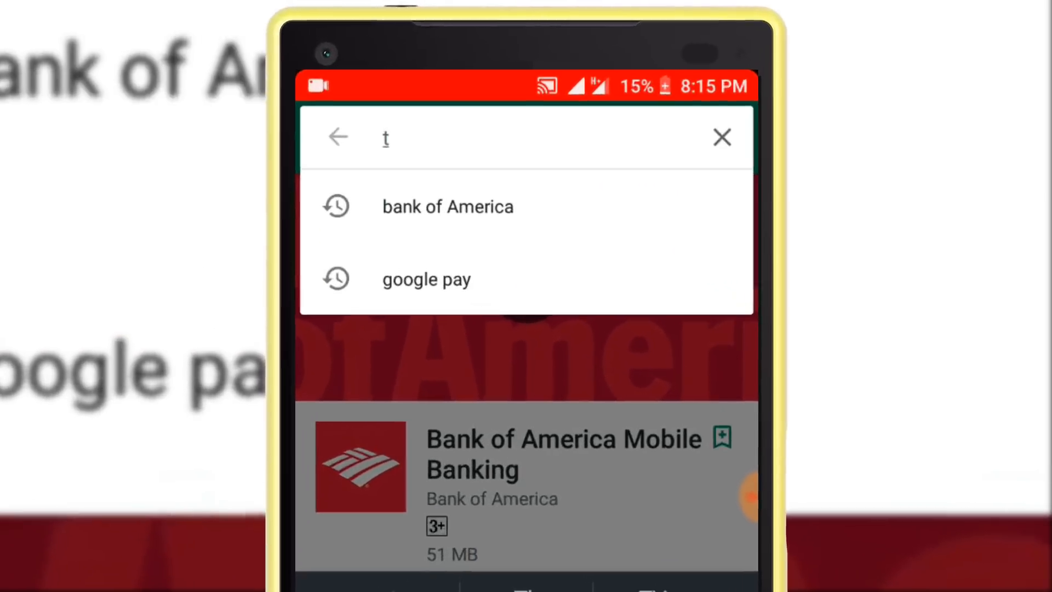
type("ur")
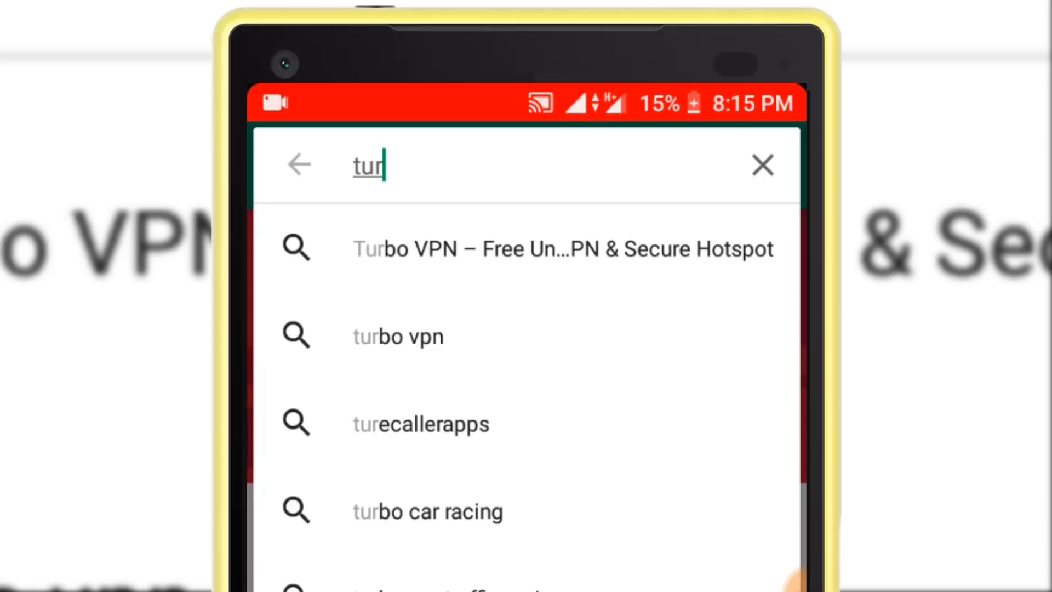
type("bo vpn")
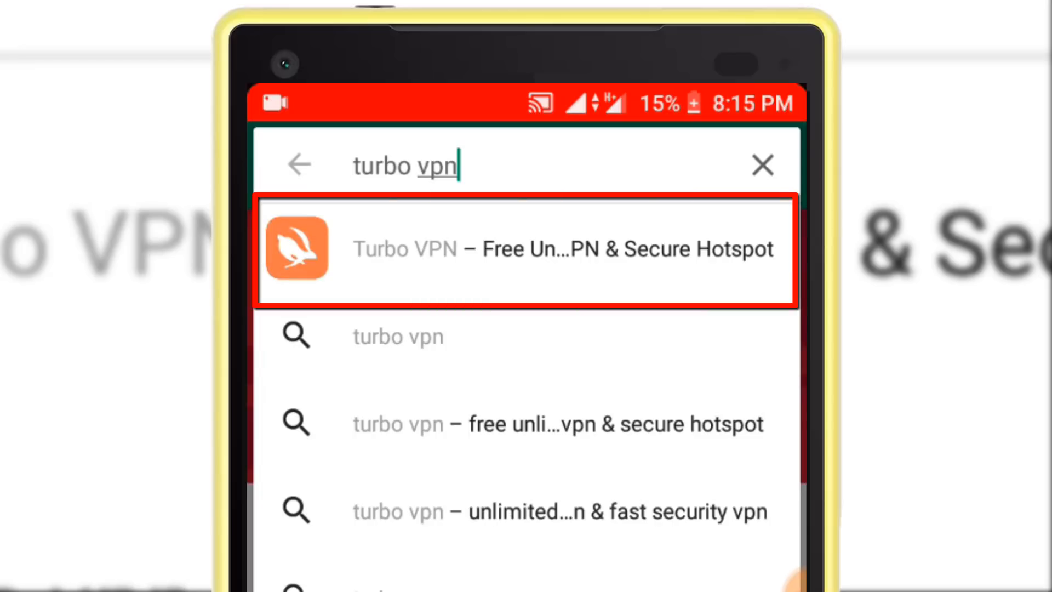
left_click(384, 249)
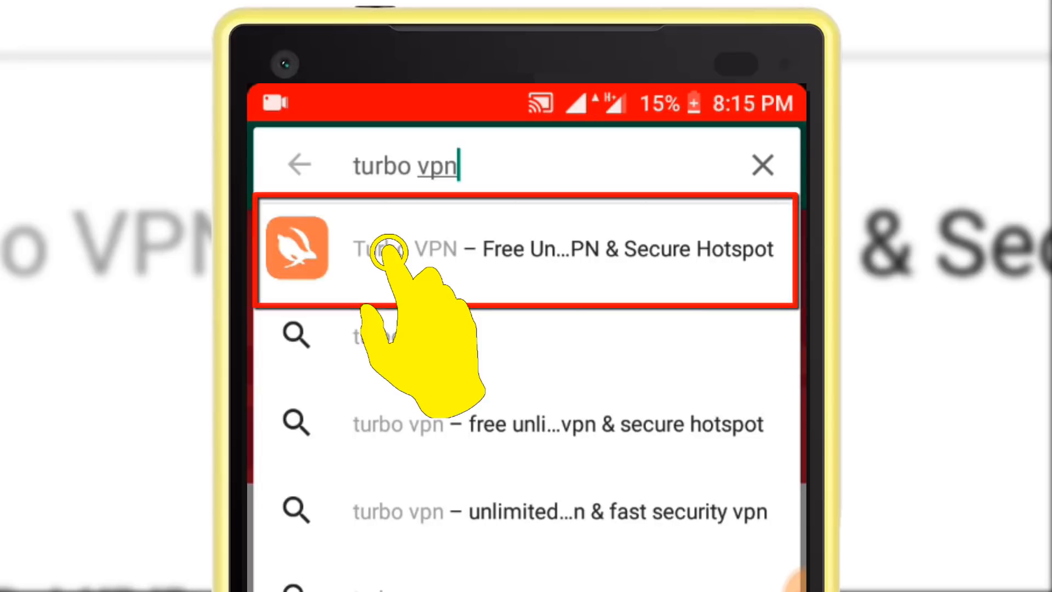
left_click(387, 250)
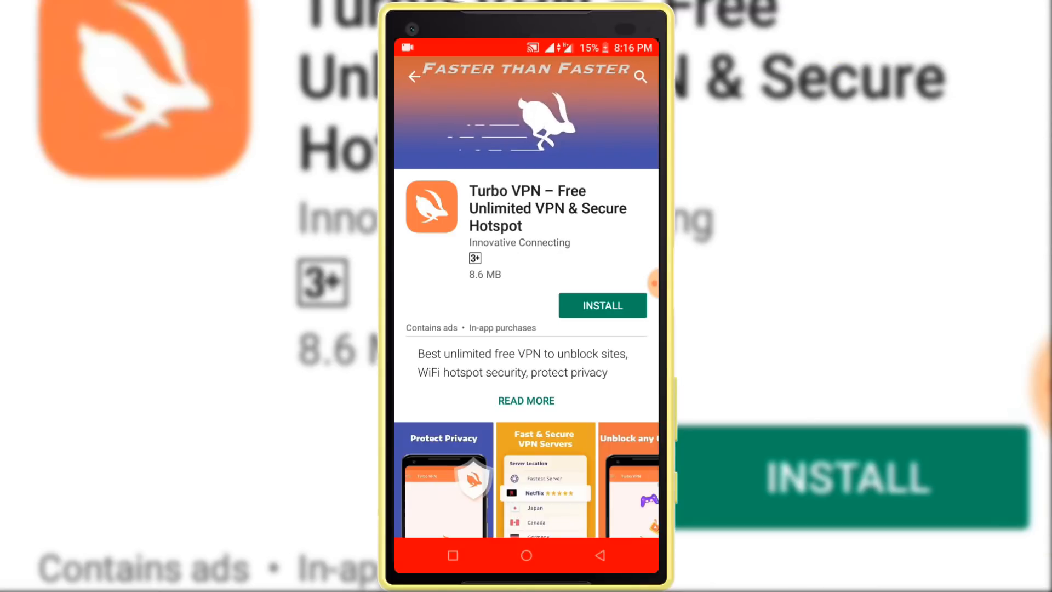
- Install Turbo VPN and launch it once the download finishes
left_click(603, 306)
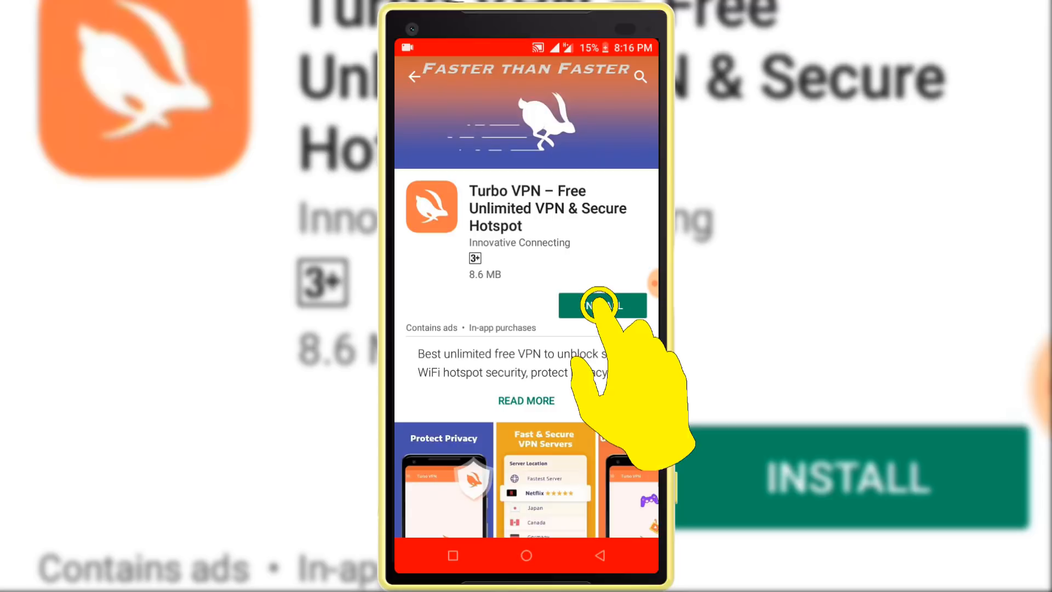
left_click(601, 304)
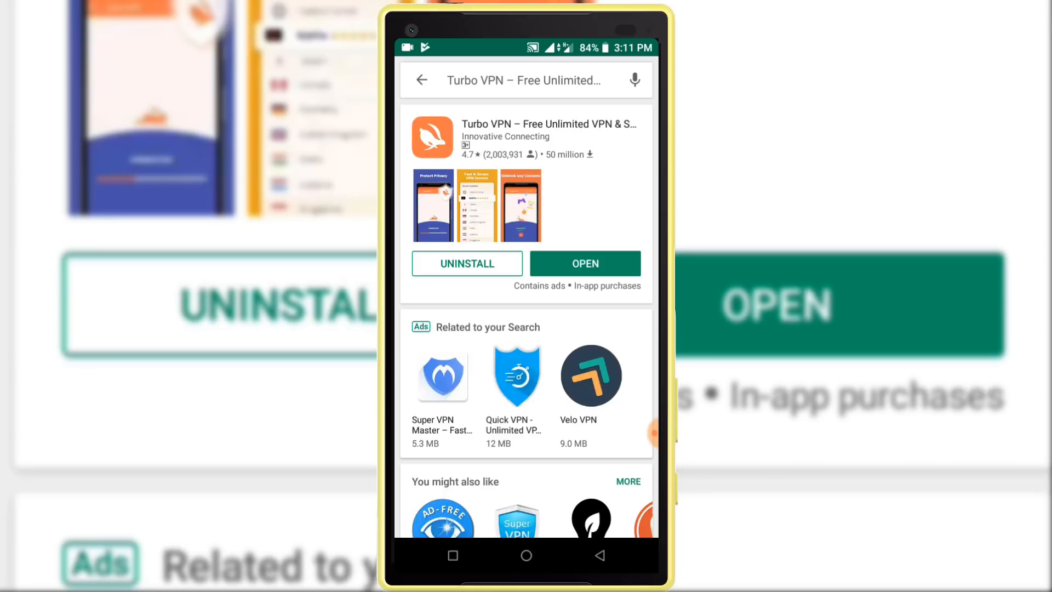
left_click(585, 263)
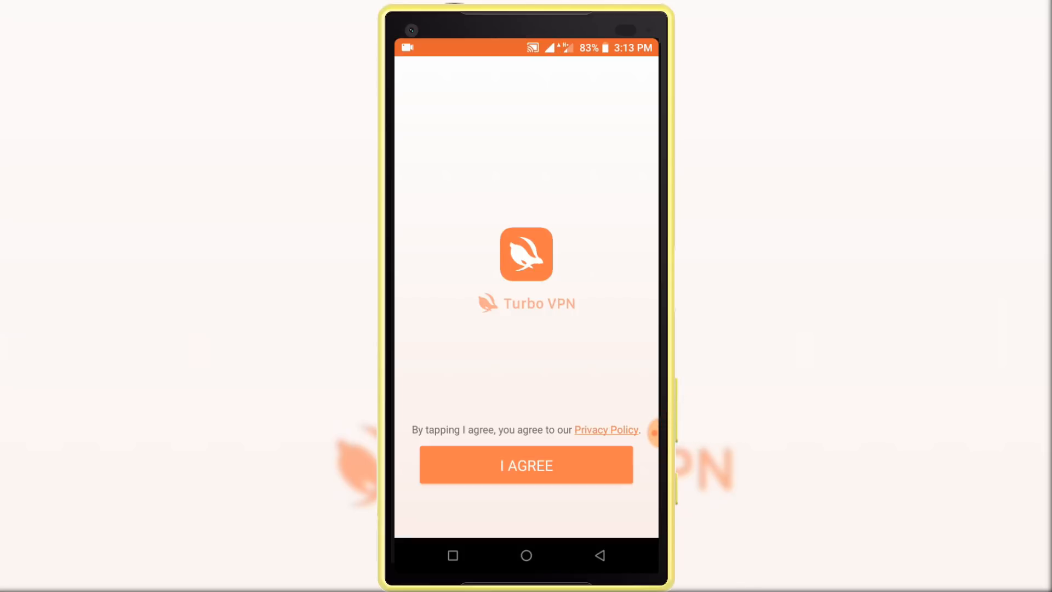
- Accept Turbo VPN's privacy policy, decline premium, and connect to a United States server
left_click(526, 465)
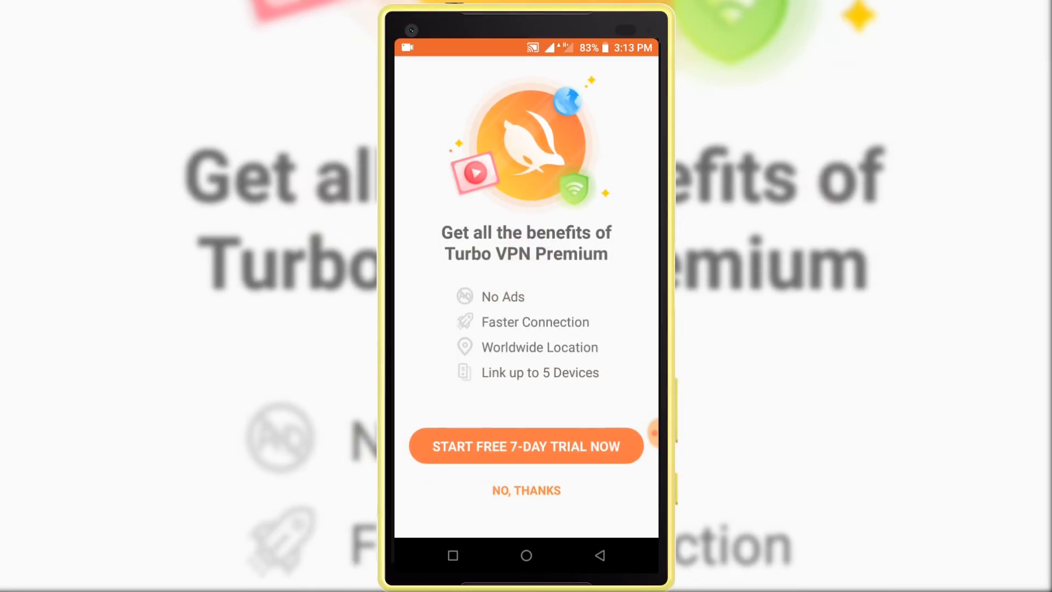
left_click(526, 490)
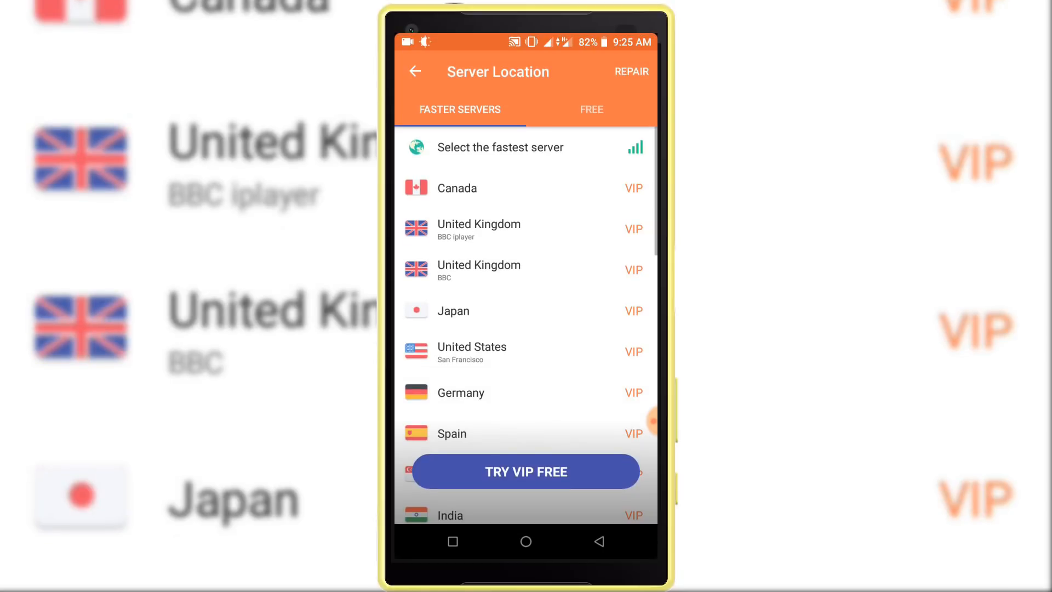
left_click(591, 109)
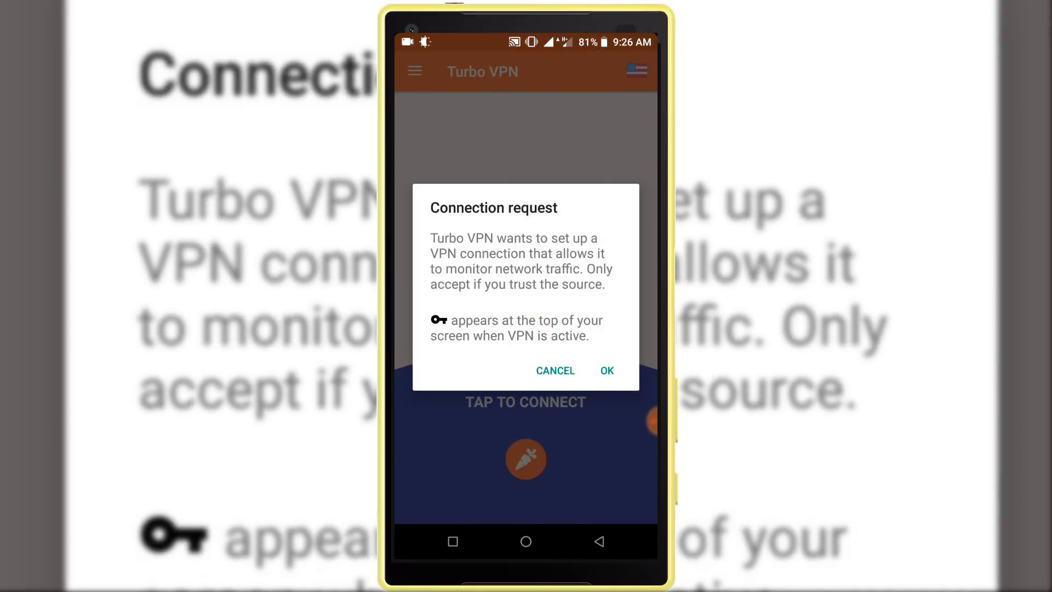
- Approve the VPN connection request, then return to Google Play via the home screen
left_click(607, 370)
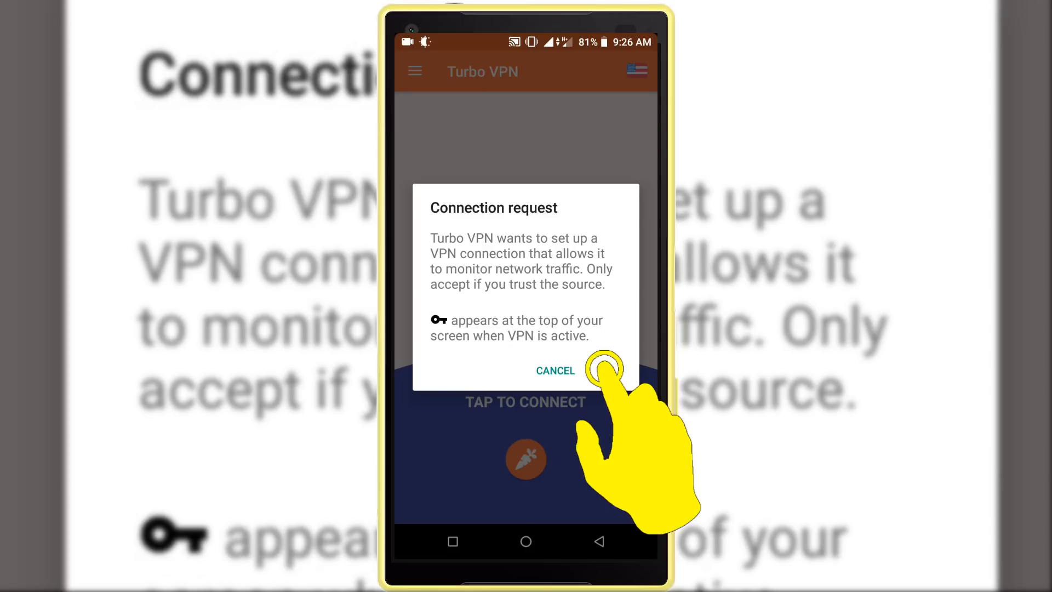
left_click(606, 366)
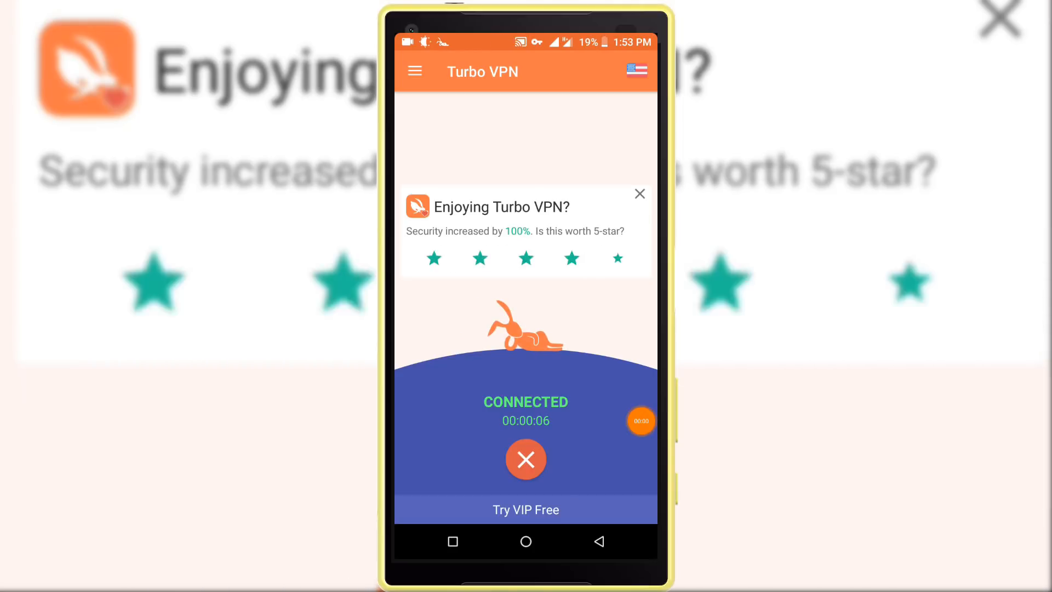
left_click(618, 261)
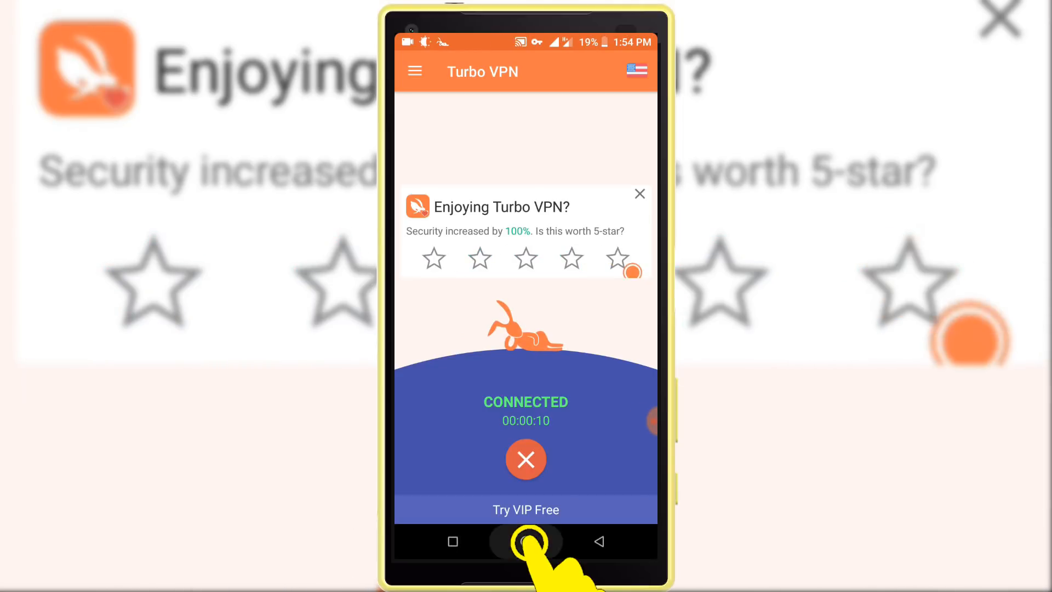
left_click(526, 541)
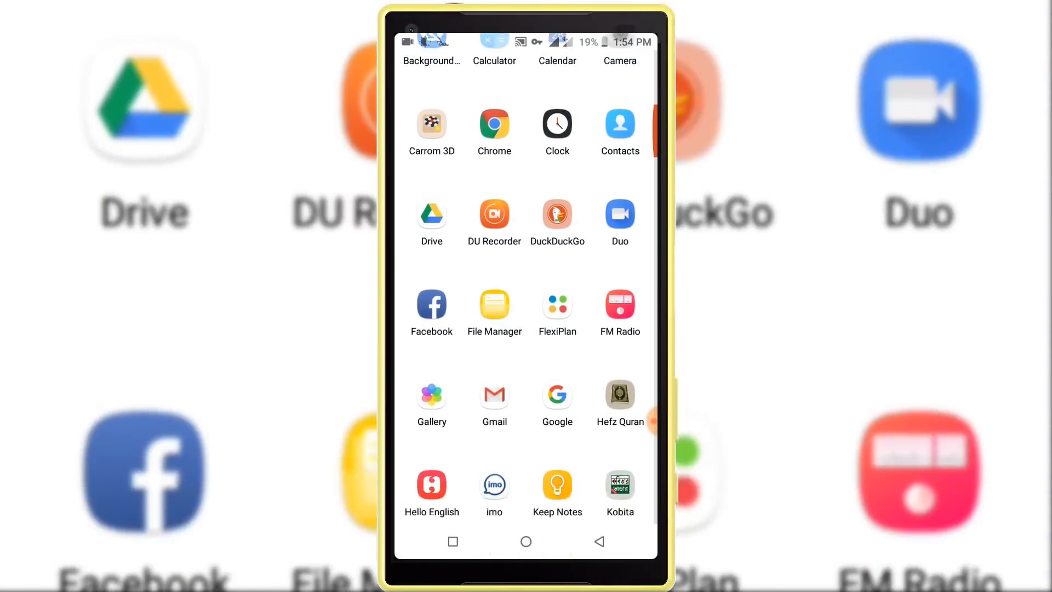
scroll("down", 3)
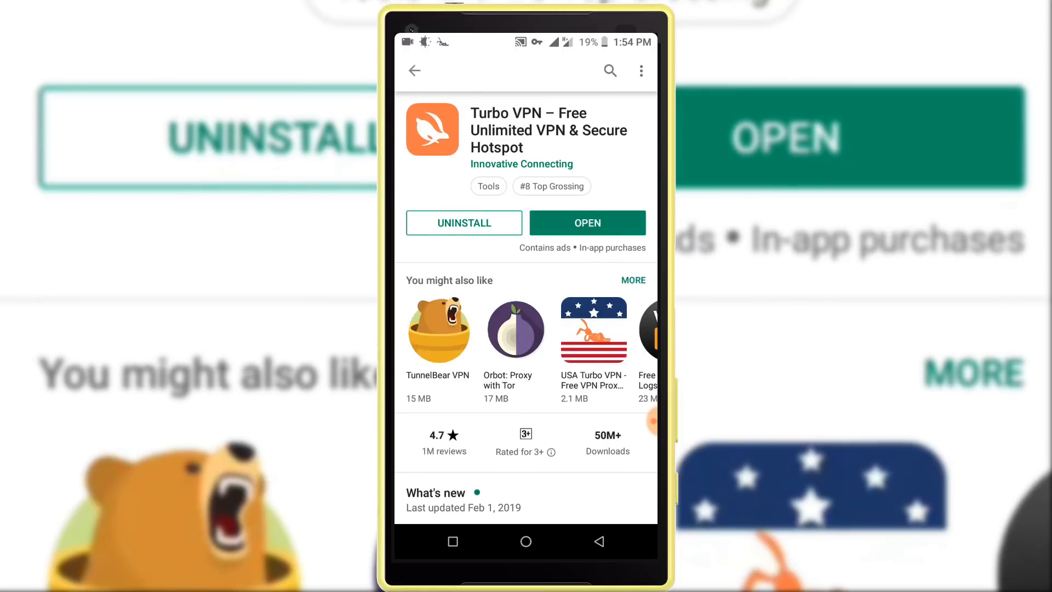
- Rerun the Google Play search for bank of america with the VPN connected
left_click(609, 70)
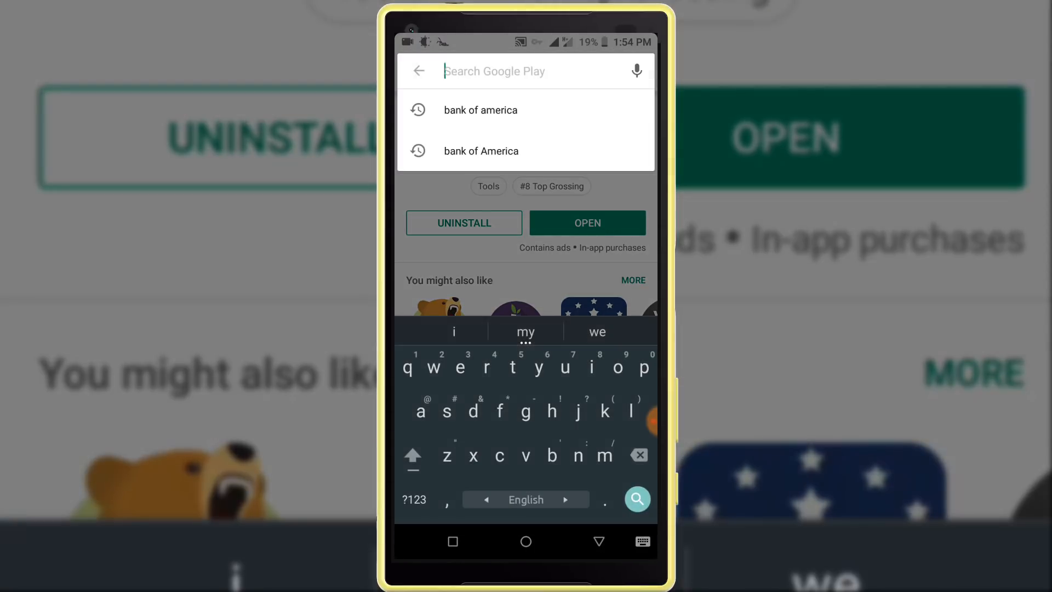
left_click(480, 109)
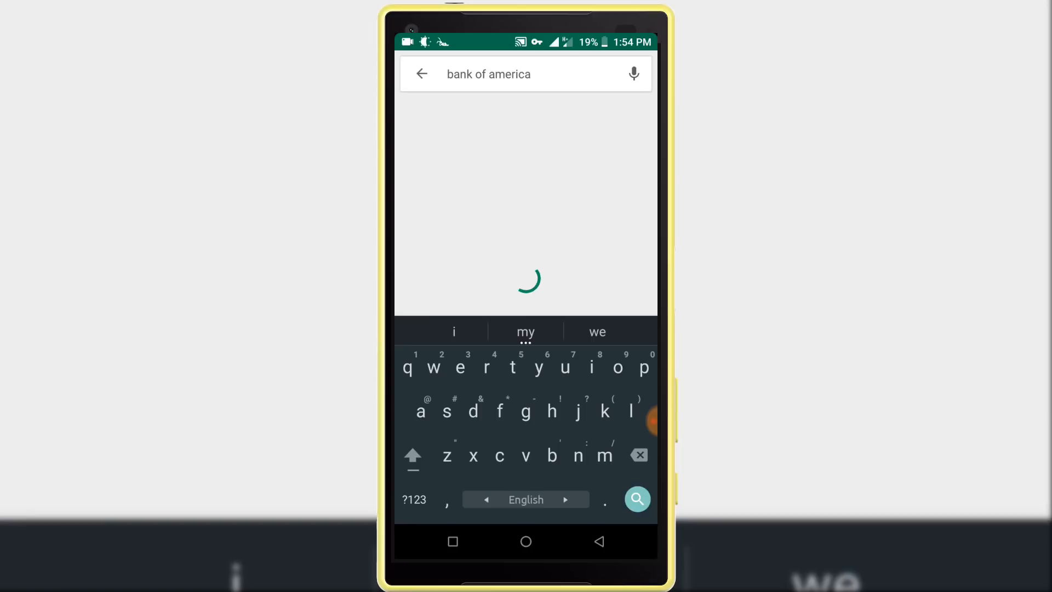
left_click(638, 500)
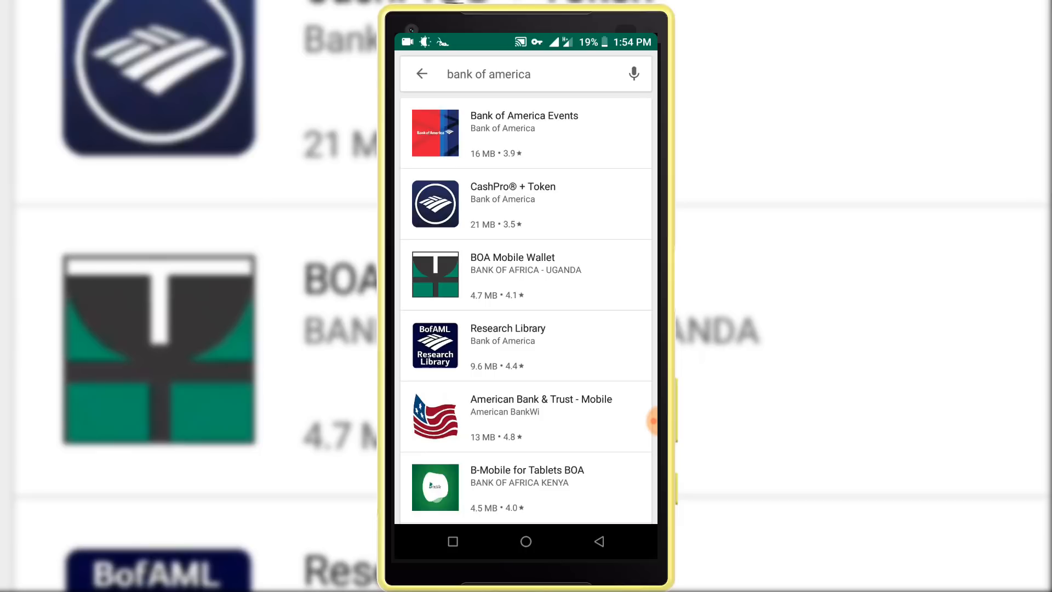
left_click(526, 541)
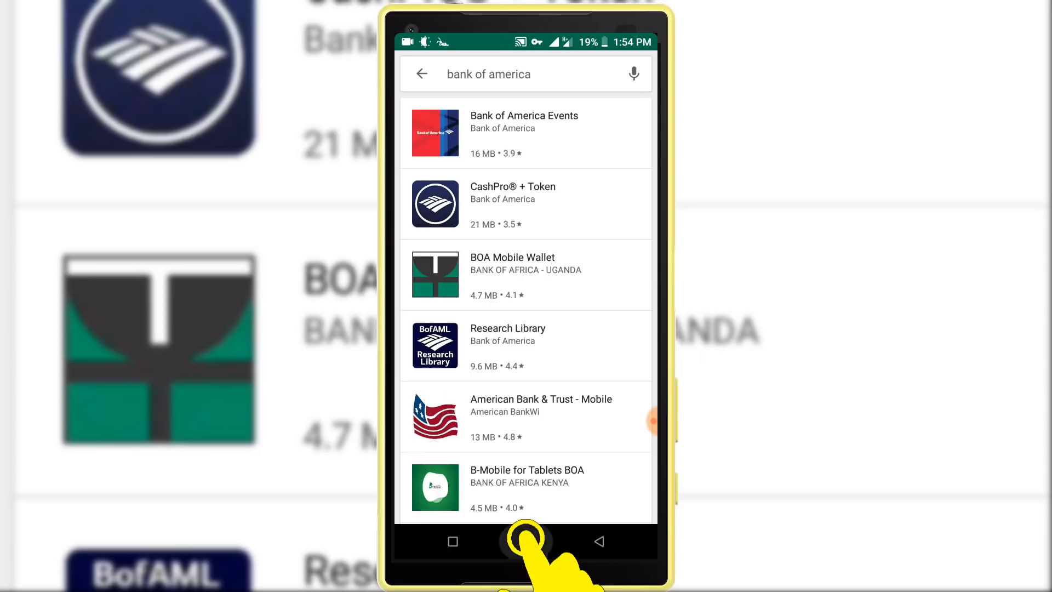
- Go home and launch Android Settings from the app drawer
left_click(526, 541)
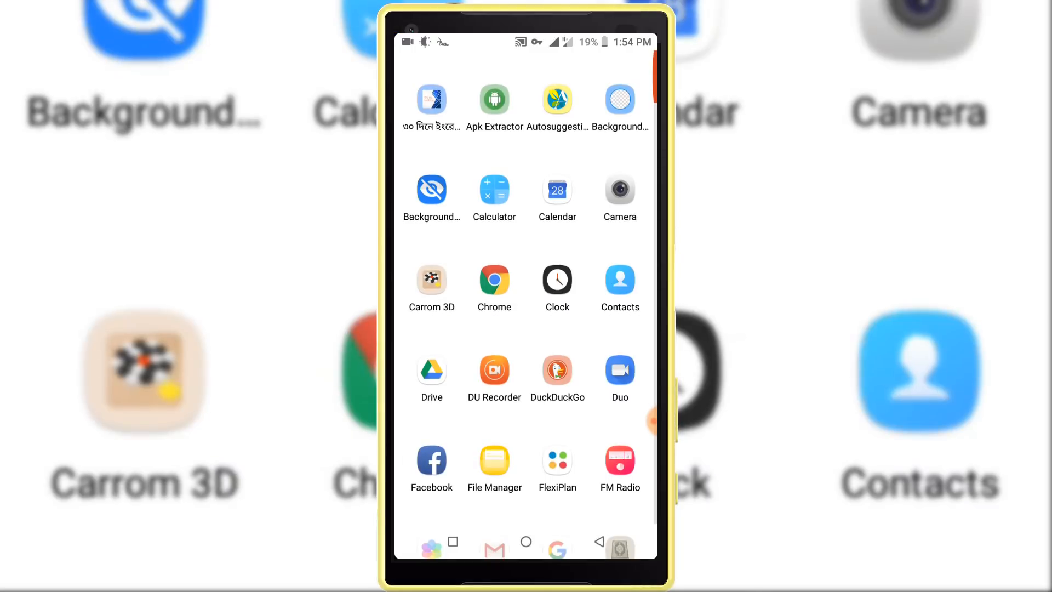
scroll("down", 3)
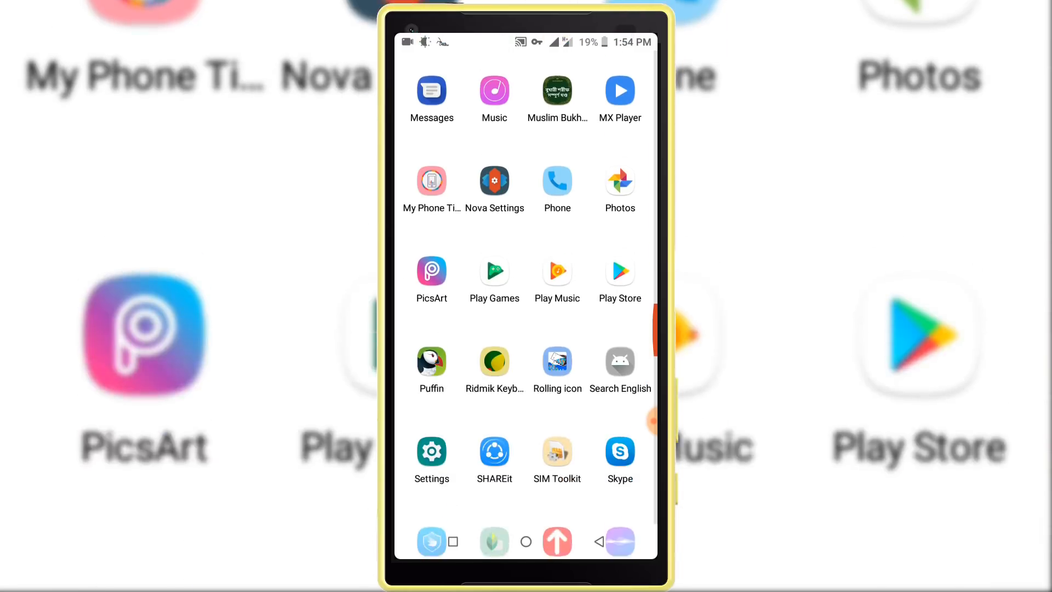
scroll("down", 3)
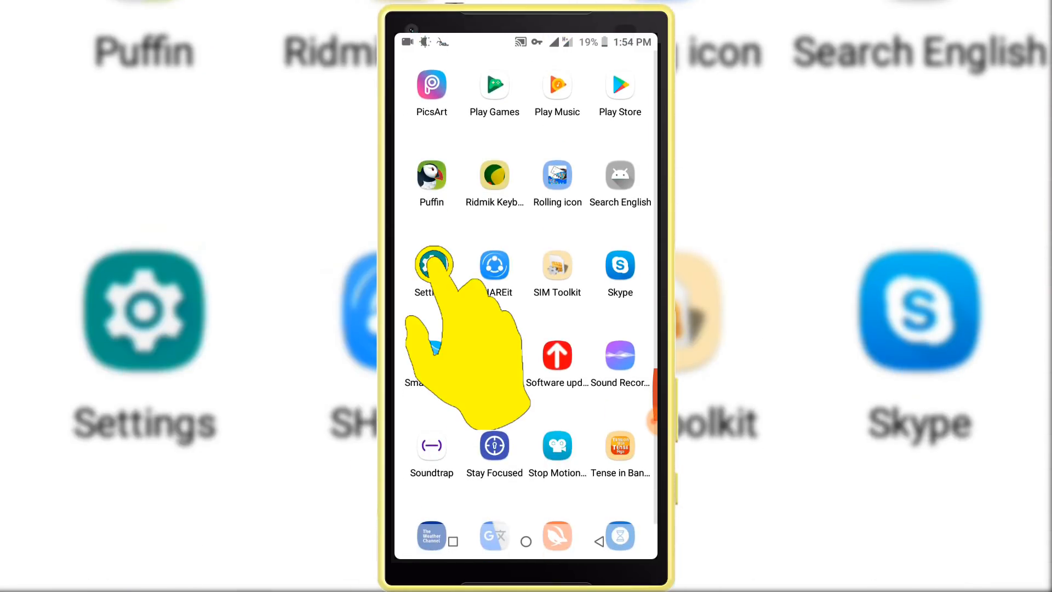
left_click(432, 264)
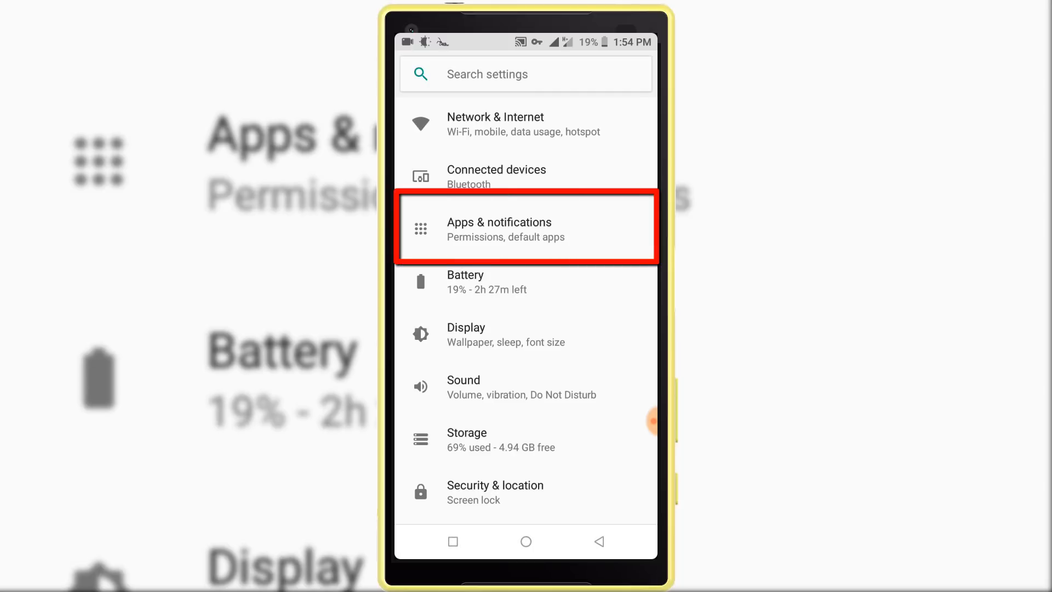
- Locate Google Play Store in the all-apps list and force-stop it
left_click(500, 229)
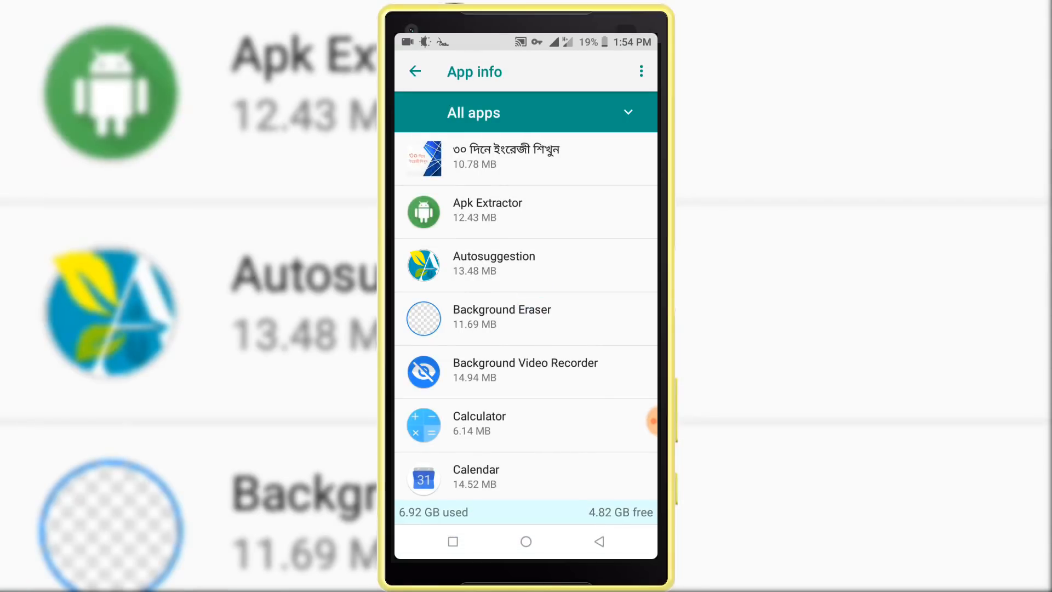
scroll("down", 3)
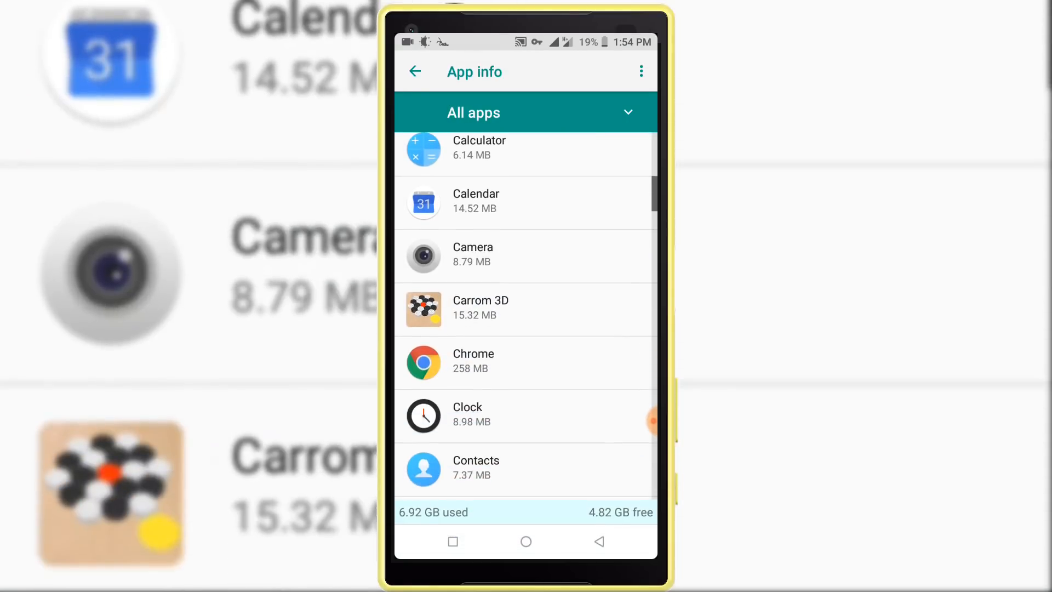
scroll("down", 3)
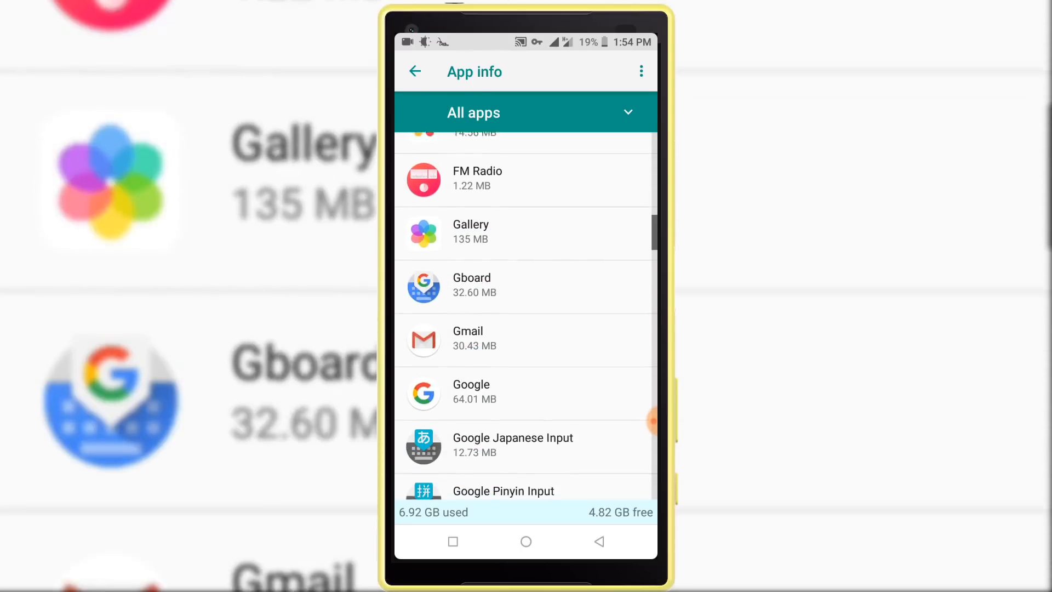
scroll("down", 3)
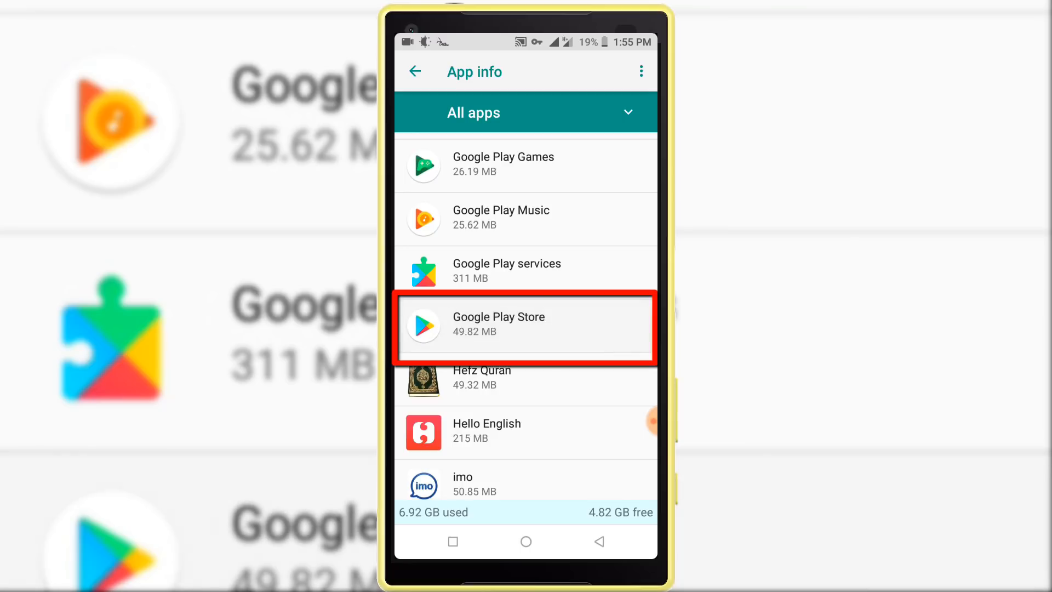
left_click(526, 323)
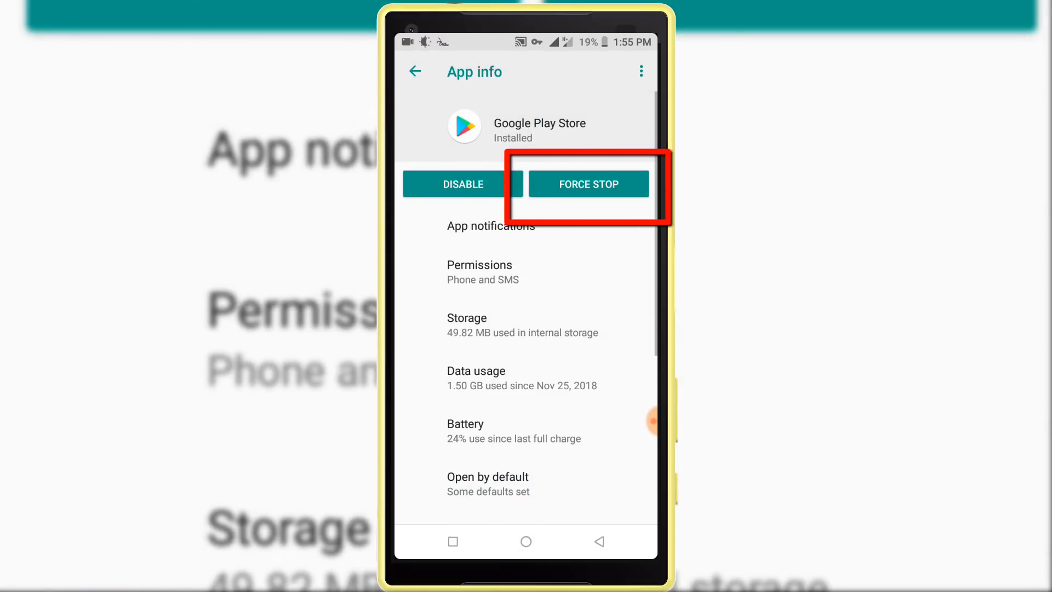
left_click(589, 185)
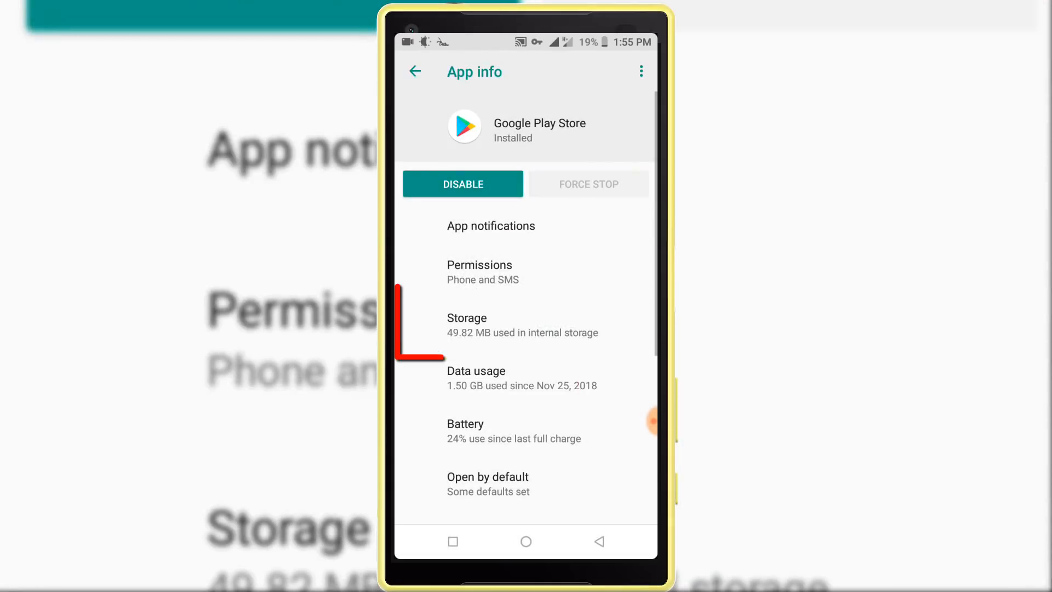
- Clear Google Play Store's app data from its Storage screen and confirm
left_click(473, 329)
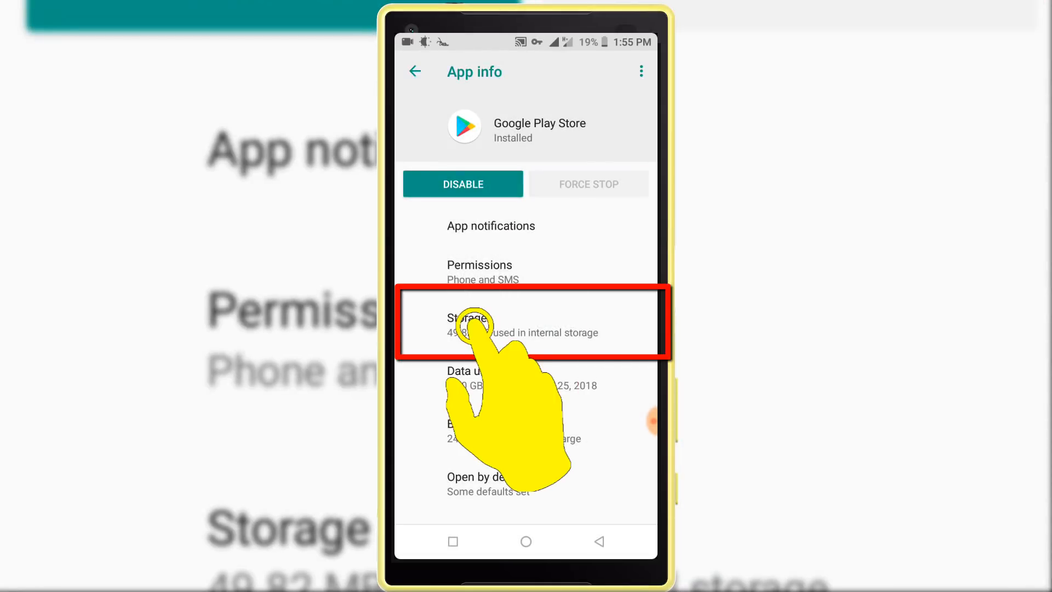
left_click(469, 322)
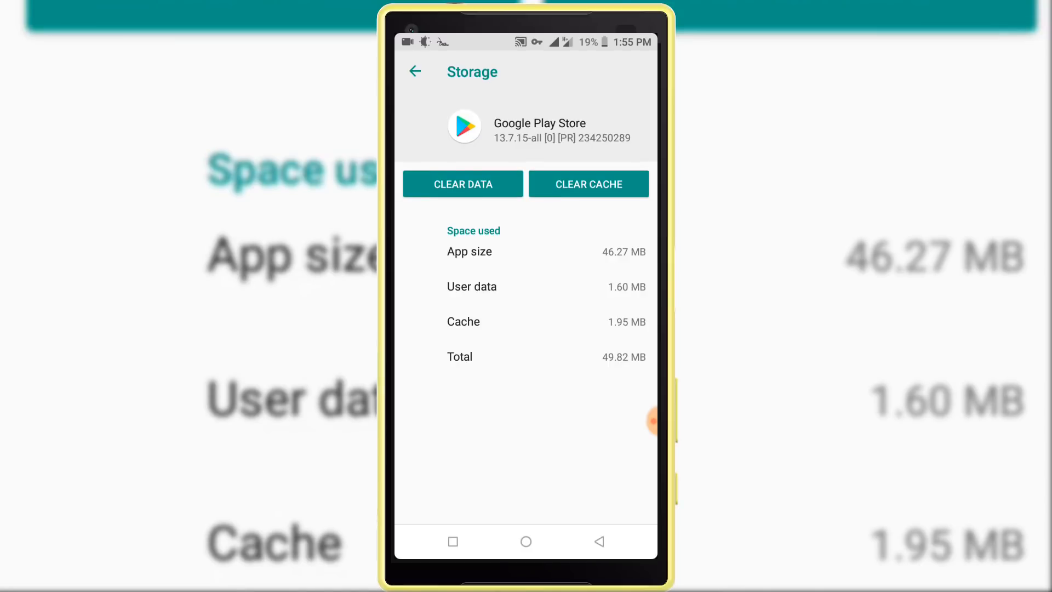
left_click(462, 184)
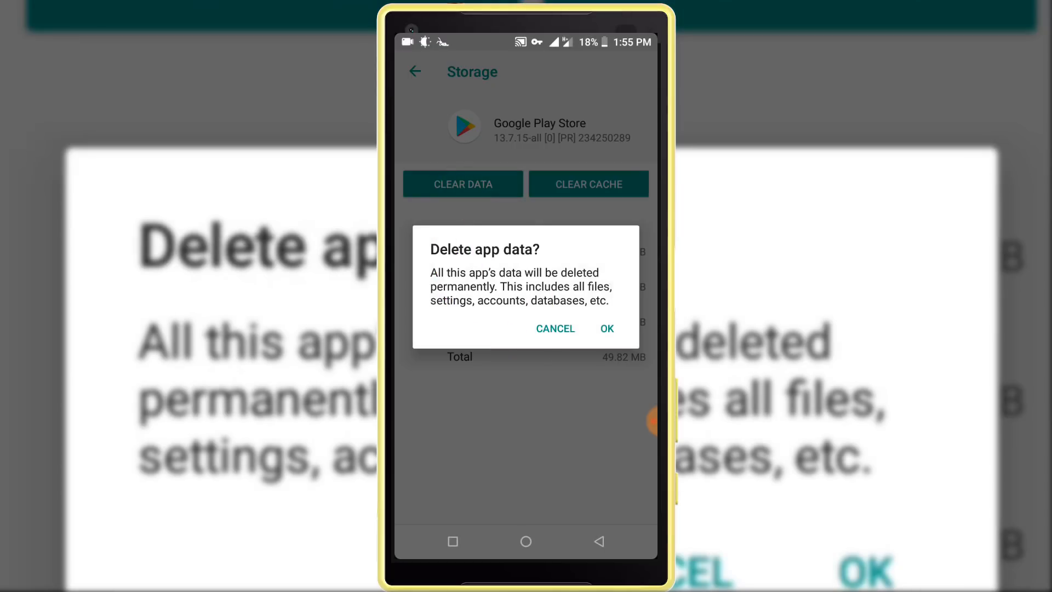
left_click(607, 328)
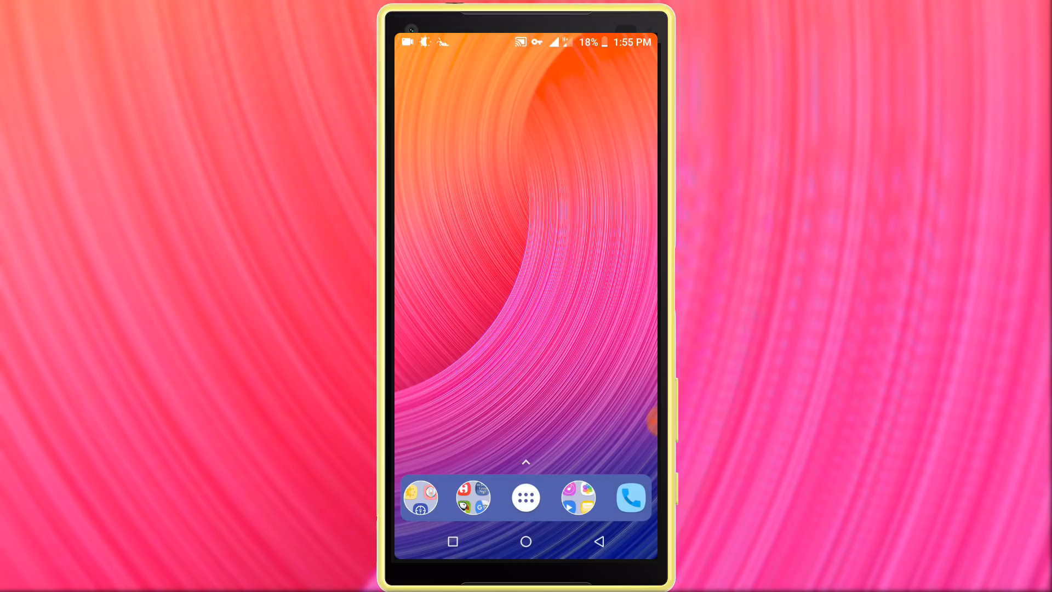
- Relaunch Google Play Store from the app drawer after the data reset
left_click(526, 497)
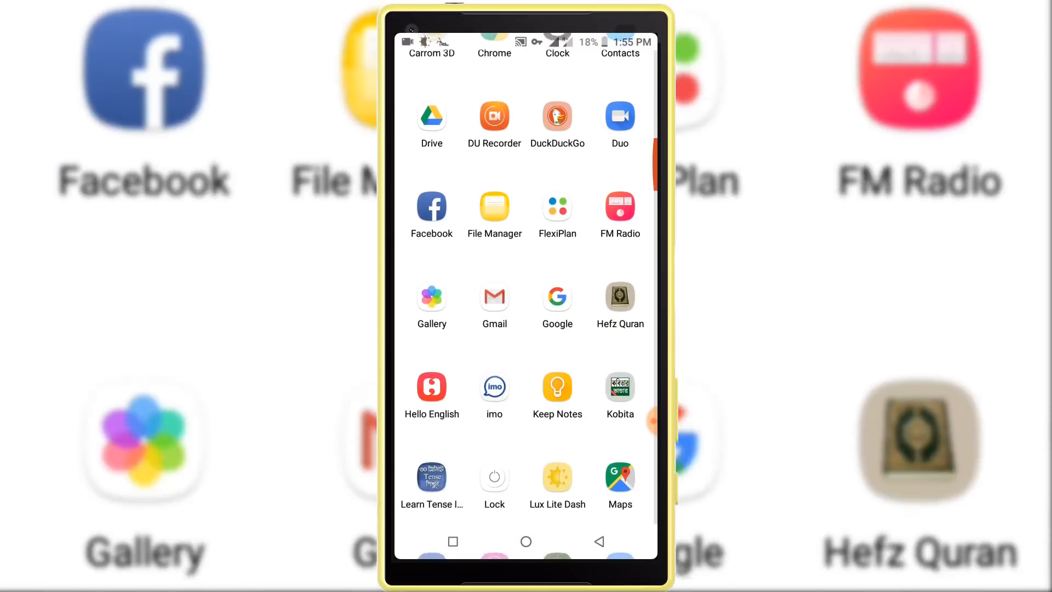
scroll("down", 3)
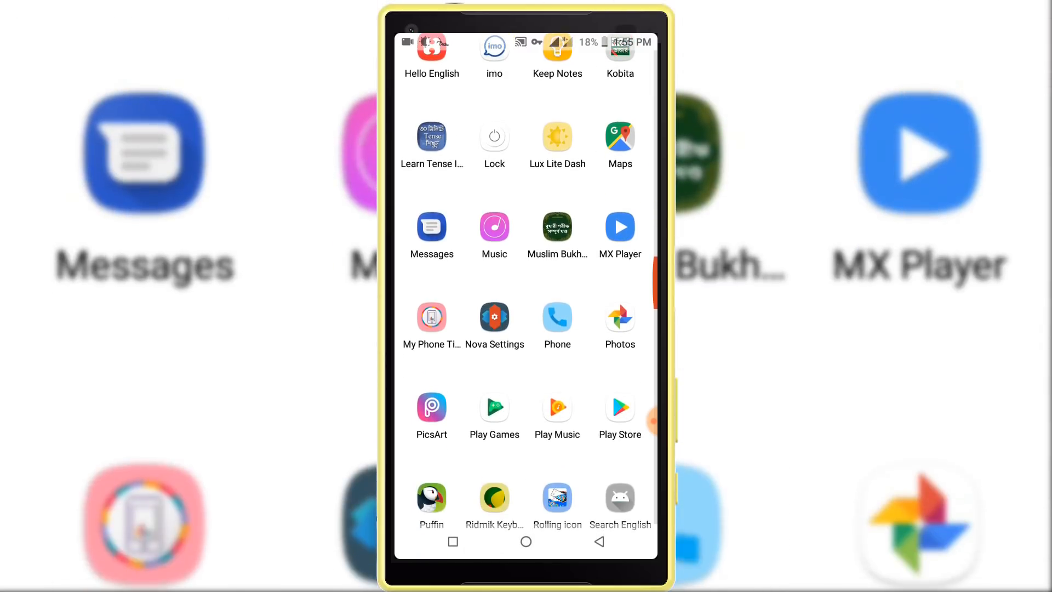
left_click(619, 408)
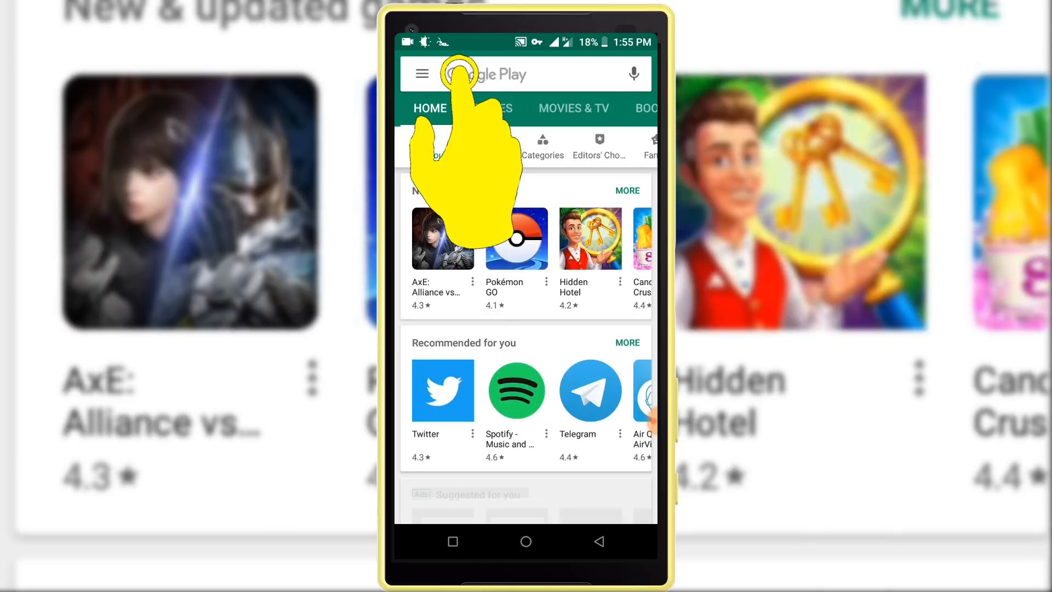
- Search Google Play for 'bank of amer' and accept the America suggestion
left_click(526, 75)
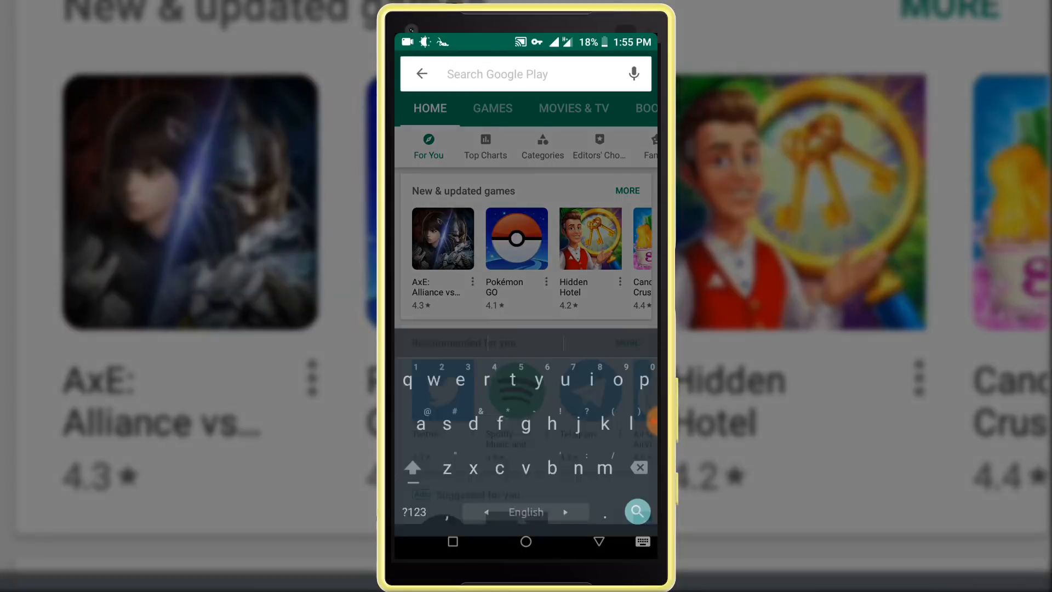
type("bank of")
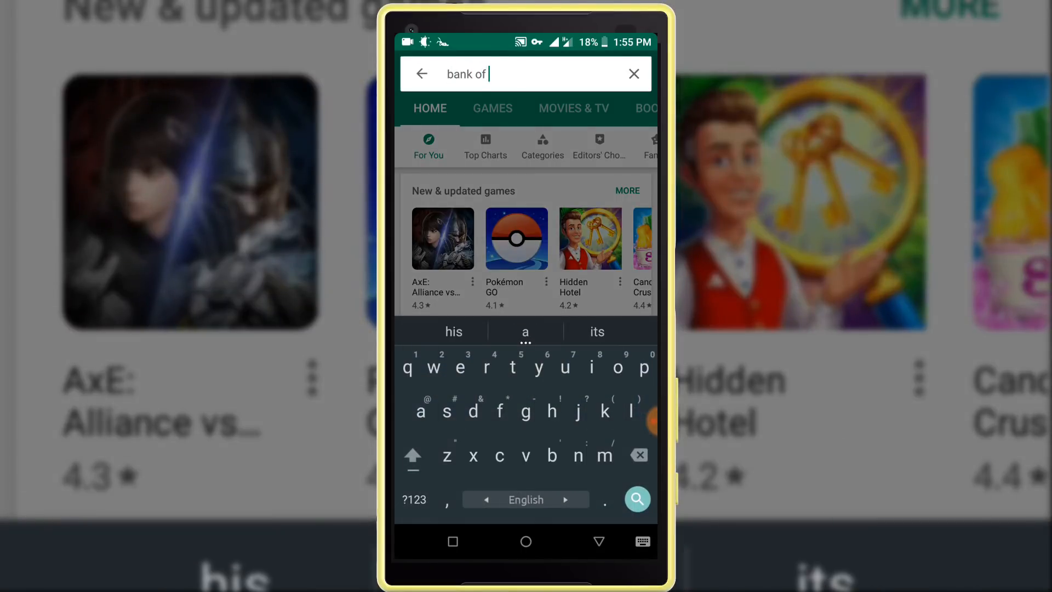
type("amer")
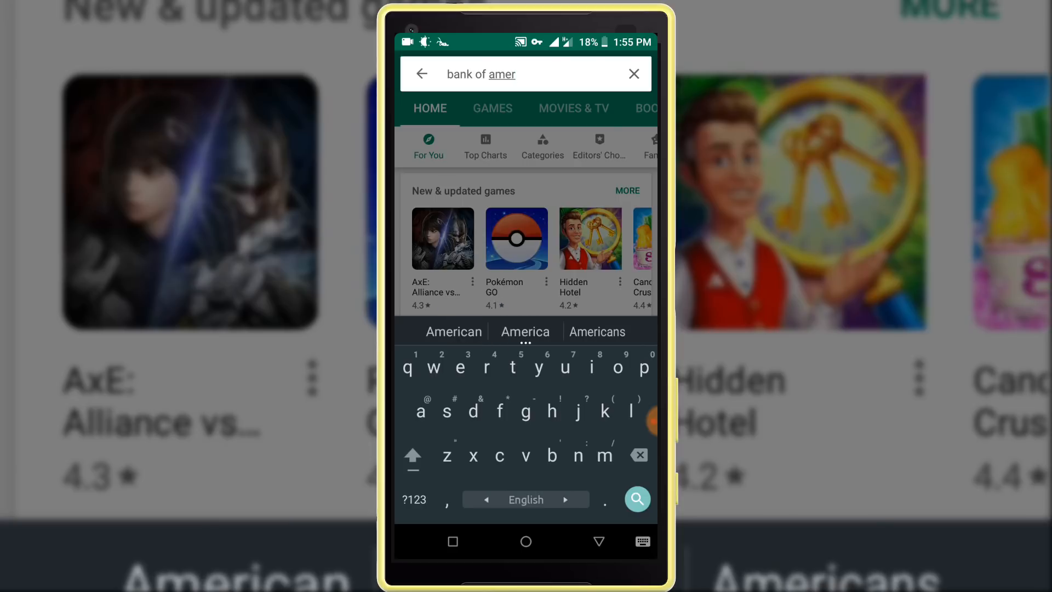
left_click(526, 331)
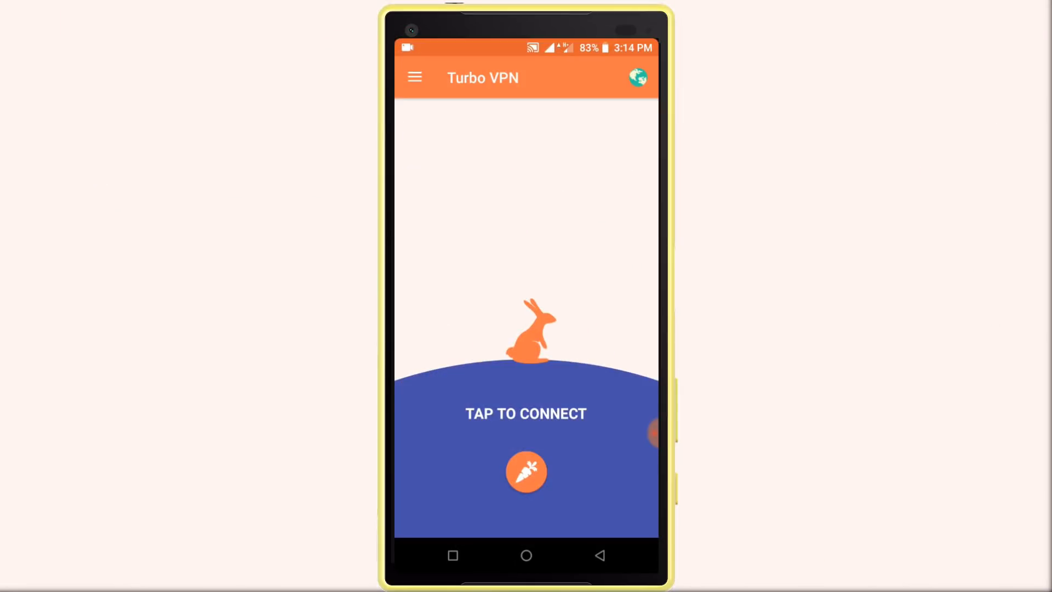
- Choose a server from Turbo VPN's Server Location list
left_click(638, 77)
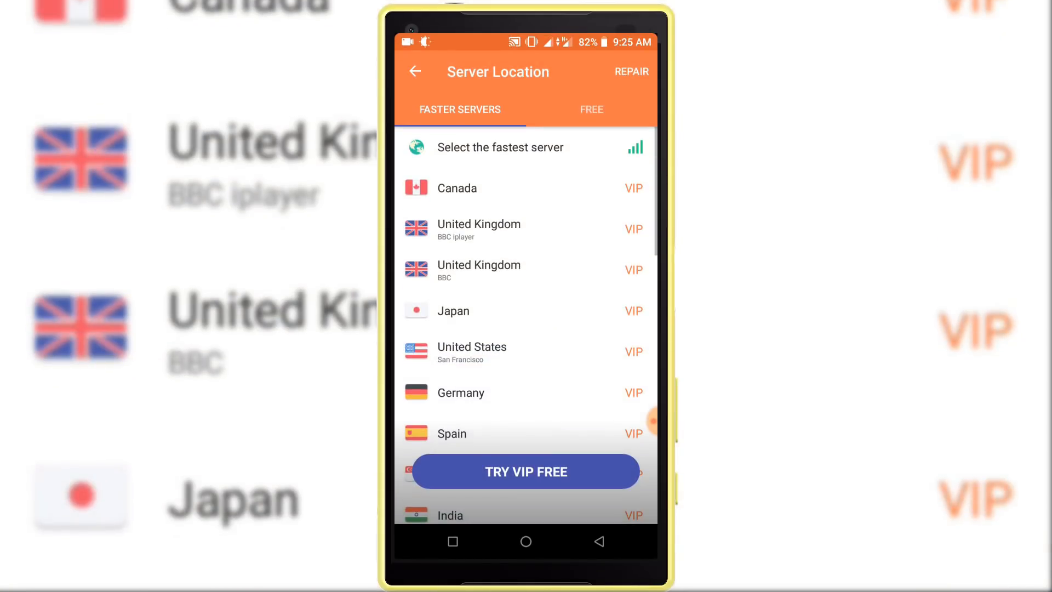
left_click(591, 109)
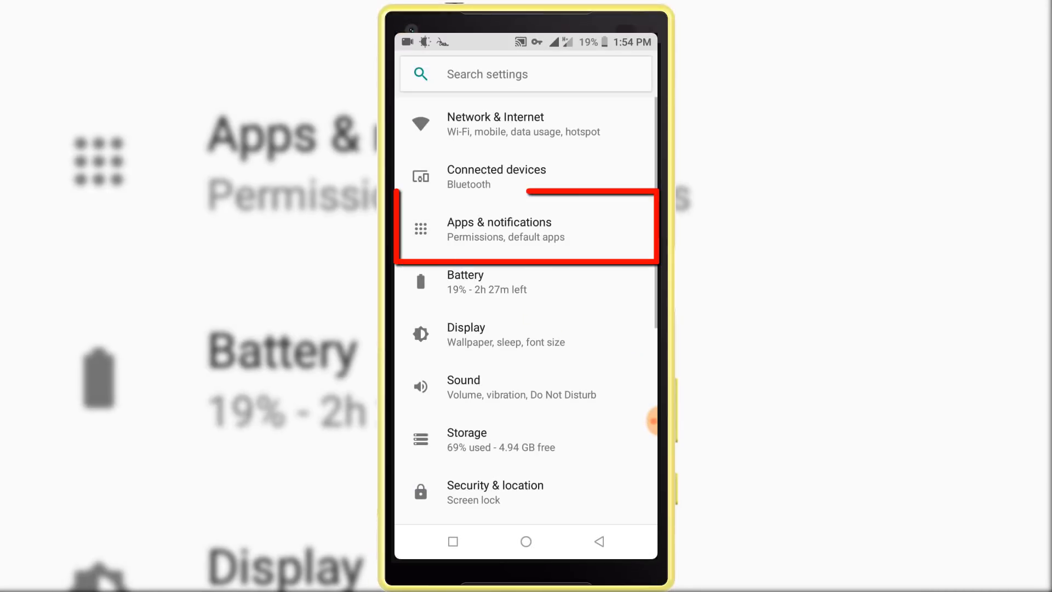
- Revisit Google Play Store's app details under Apps & notifications
left_click(499, 228)
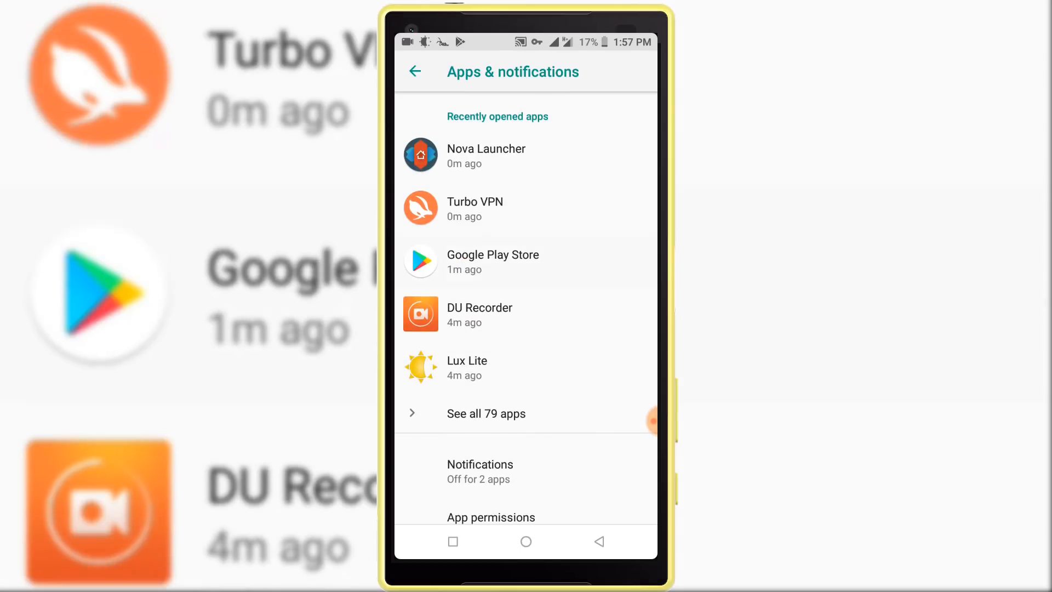
left_click(493, 262)
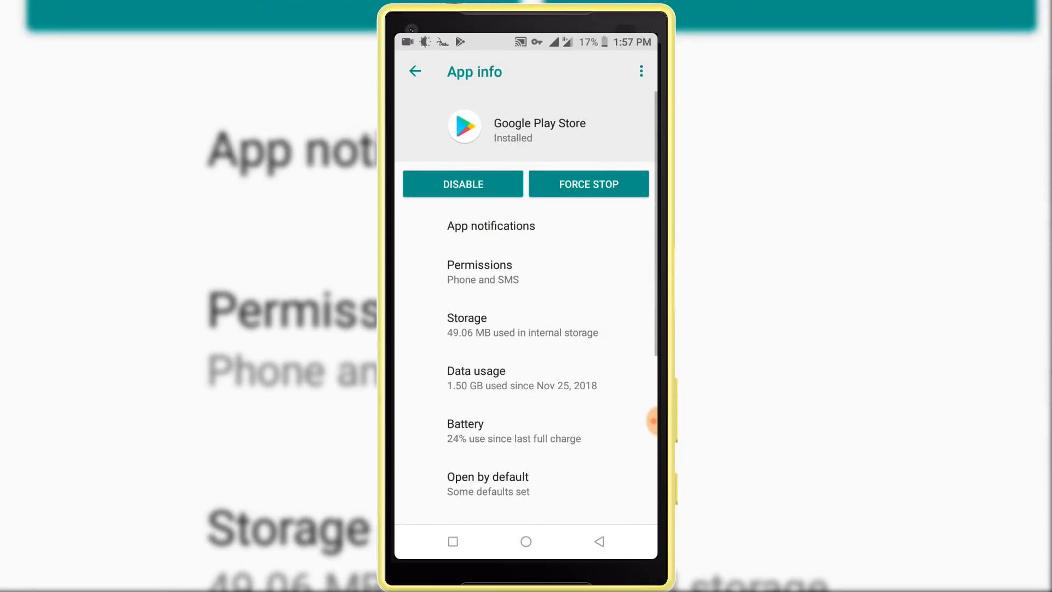
left_click(466, 325)
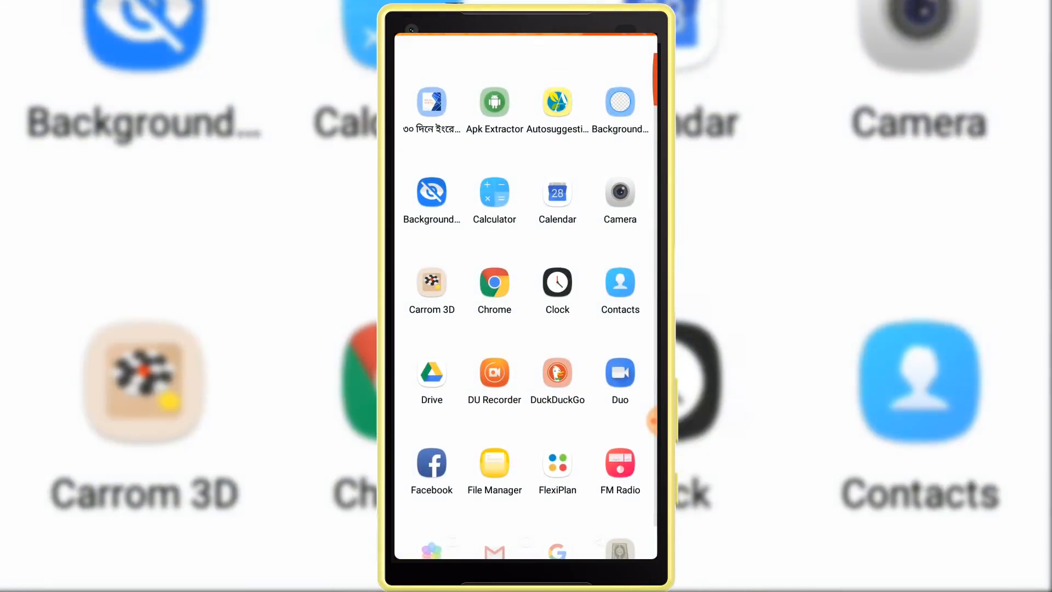
- Relaunch Google Play Store from the app drawer to its Home tab
scroll("down", 3)
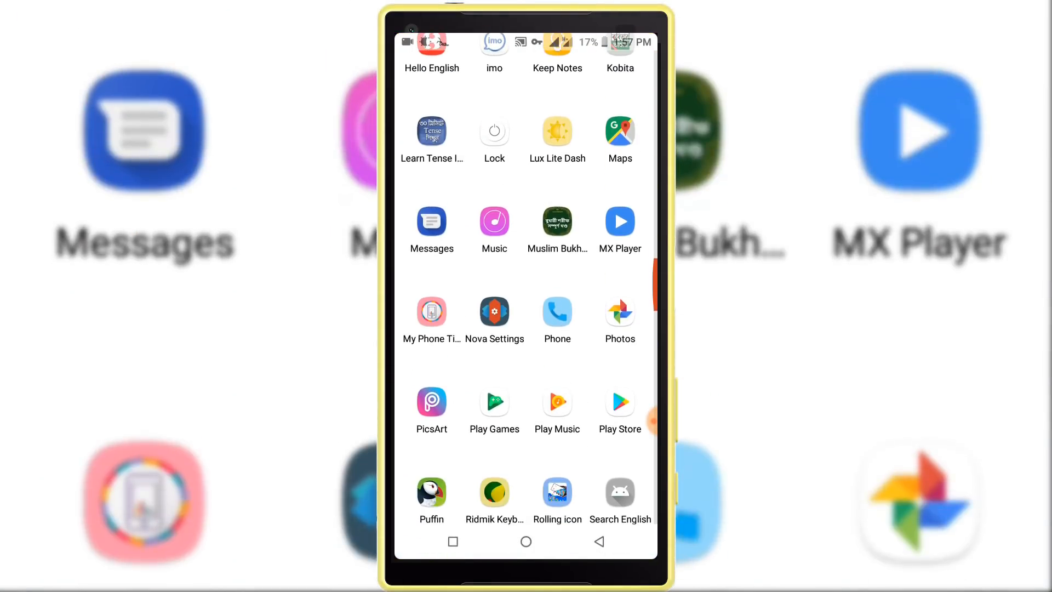
left_click(620, 402)
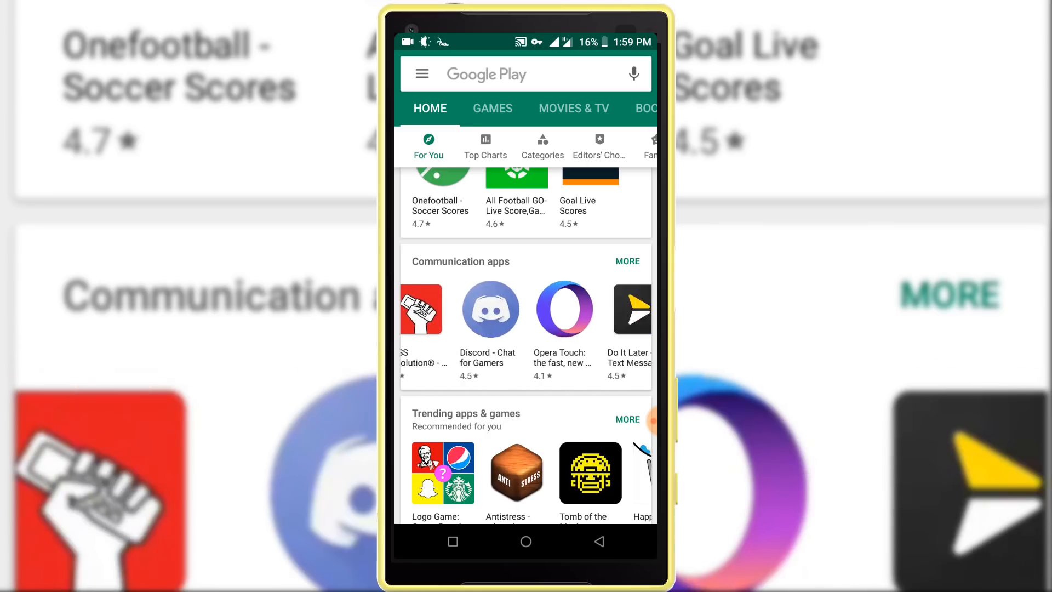
scroll("left", 3)
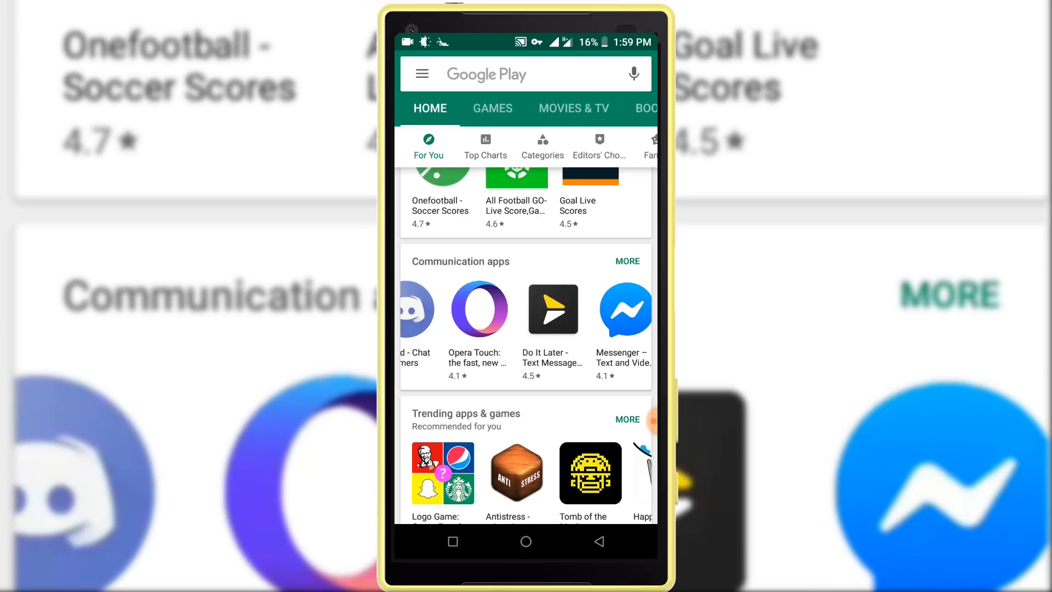
scroll("left", 3)
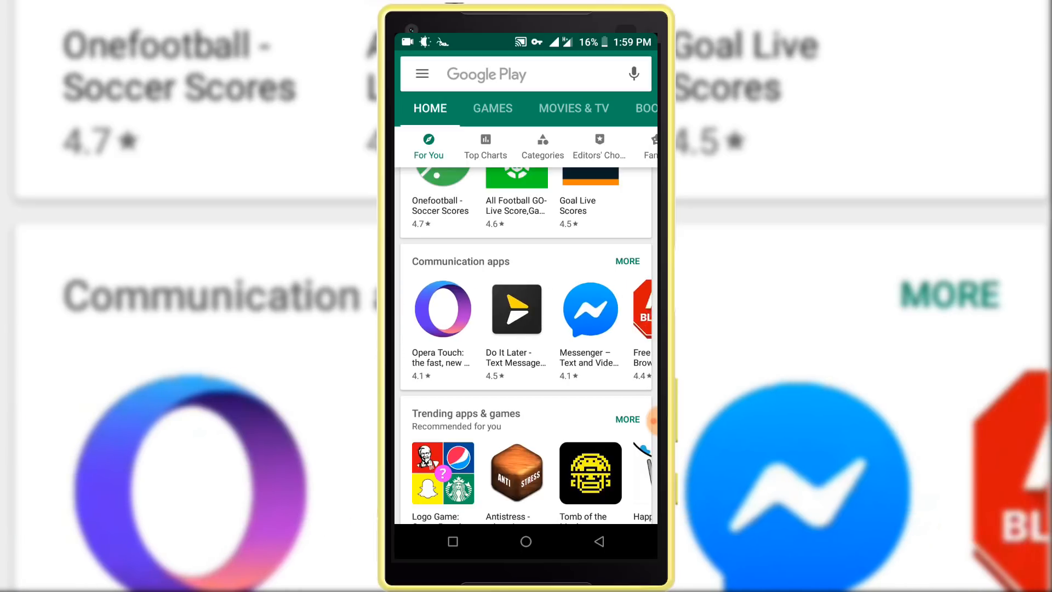